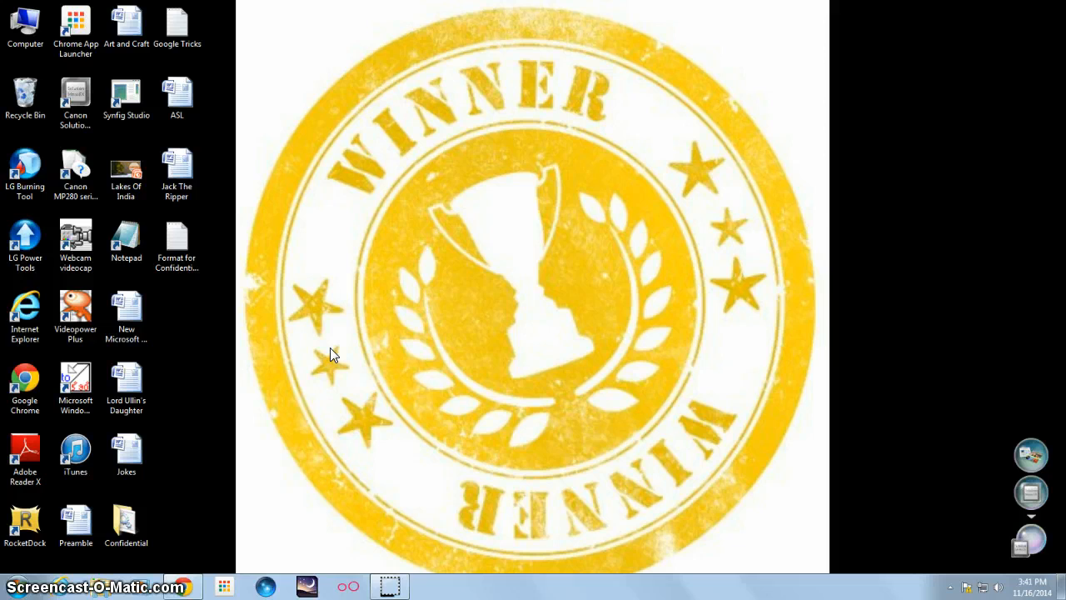
mouse_move(81, 561)
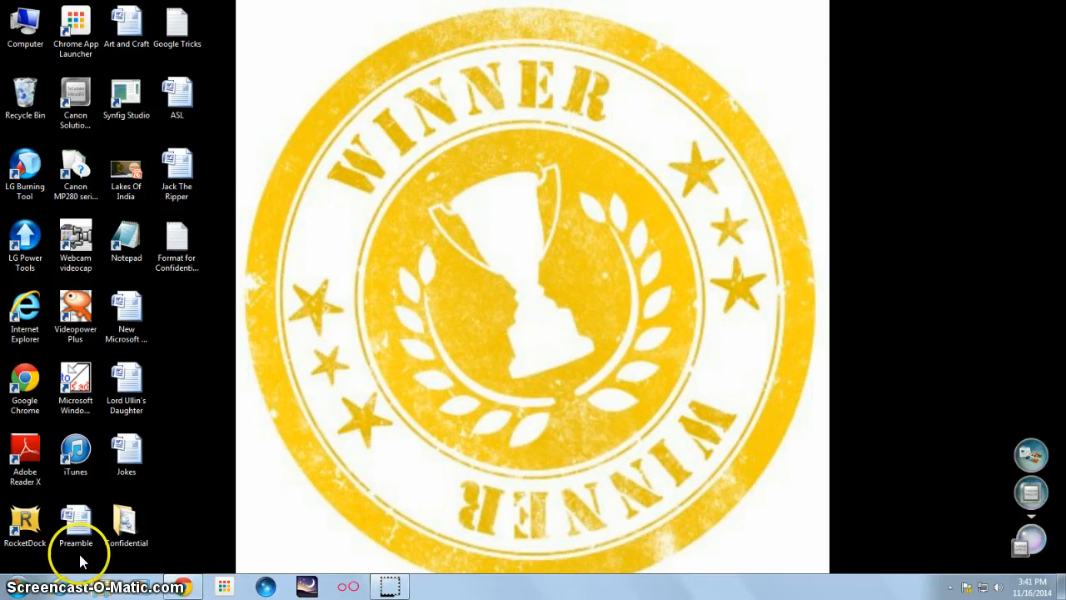
mouse_move(413, 357)
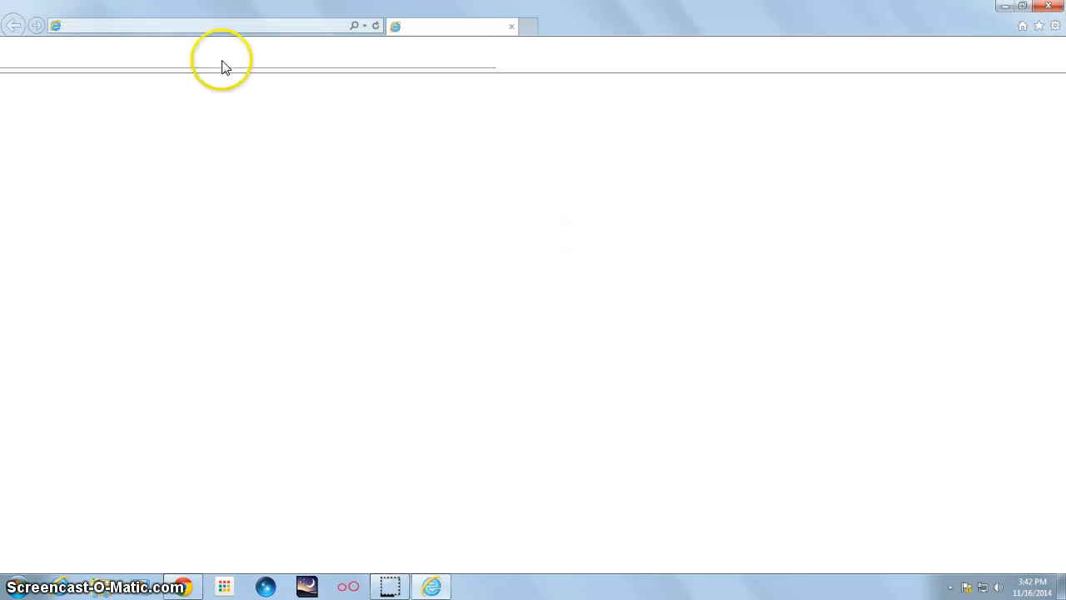
mouse_move(229, 55)
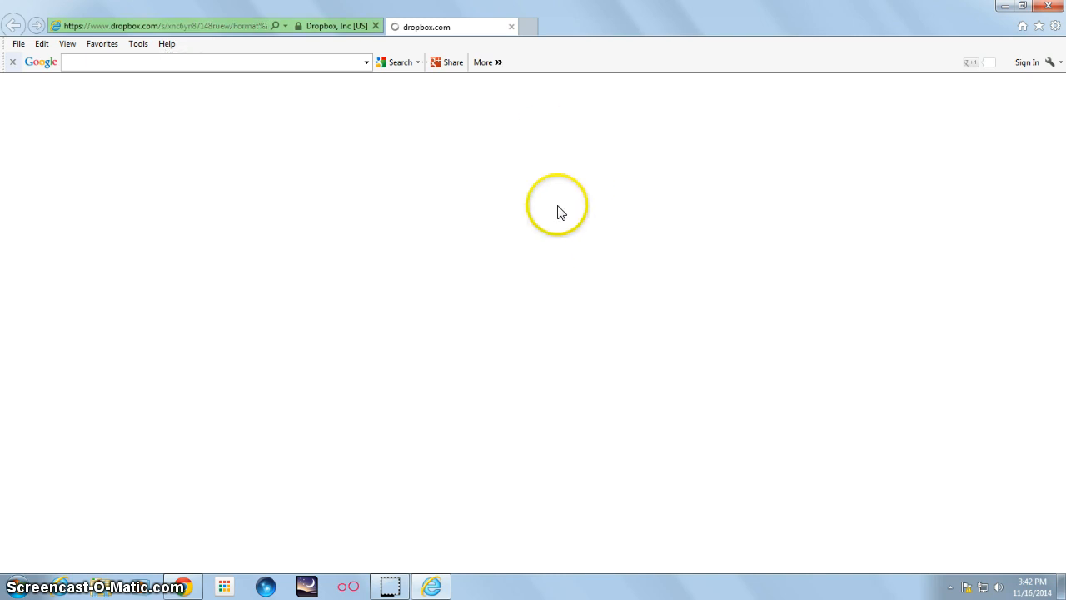
mouse_move(841, 158)
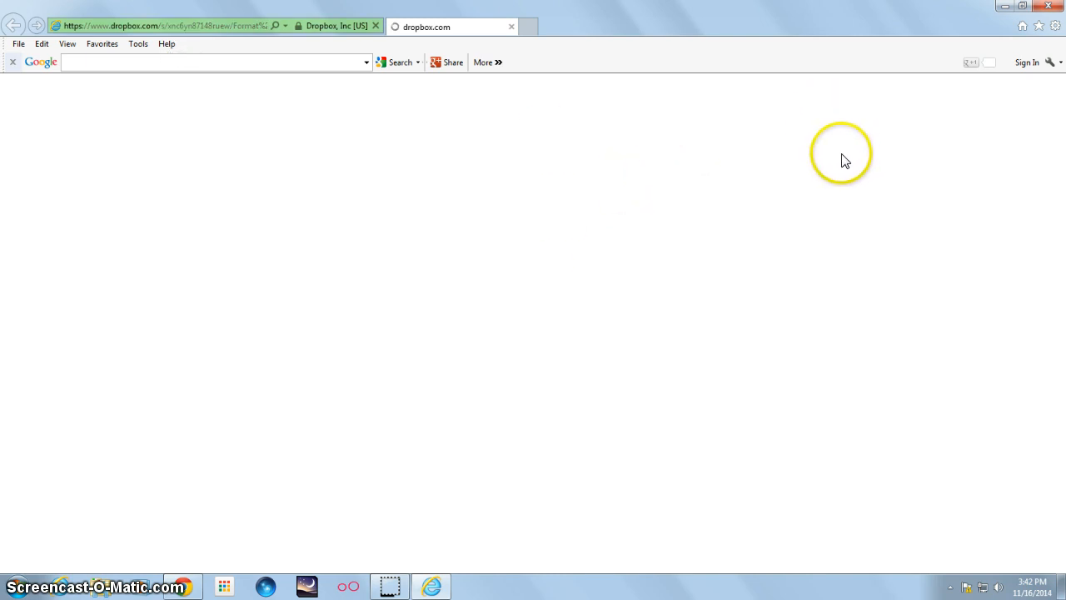
mouse_move(845, 157)
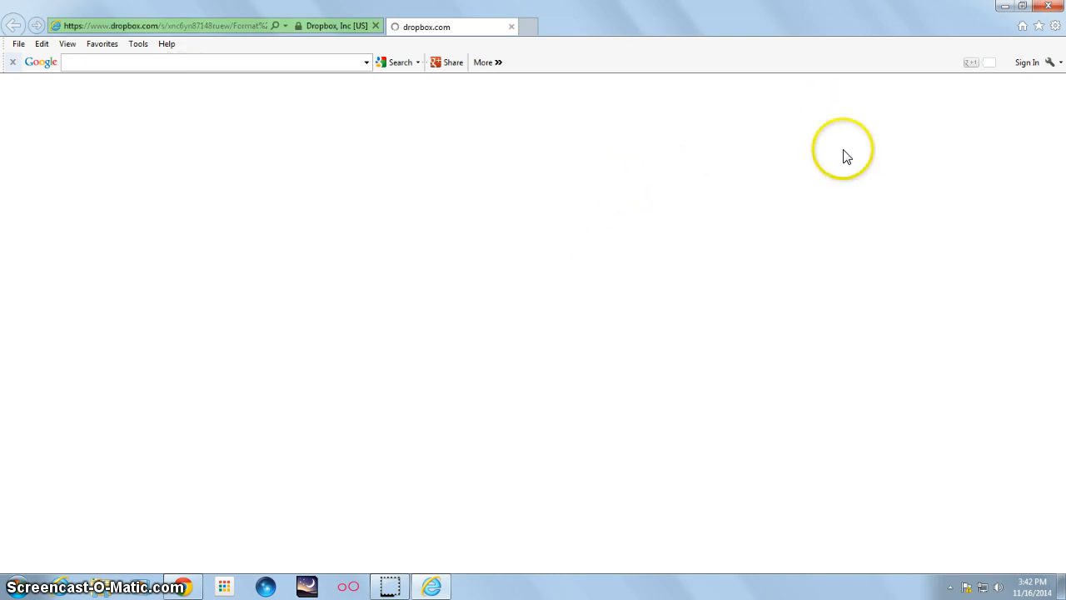
mouse_move(846, 157)
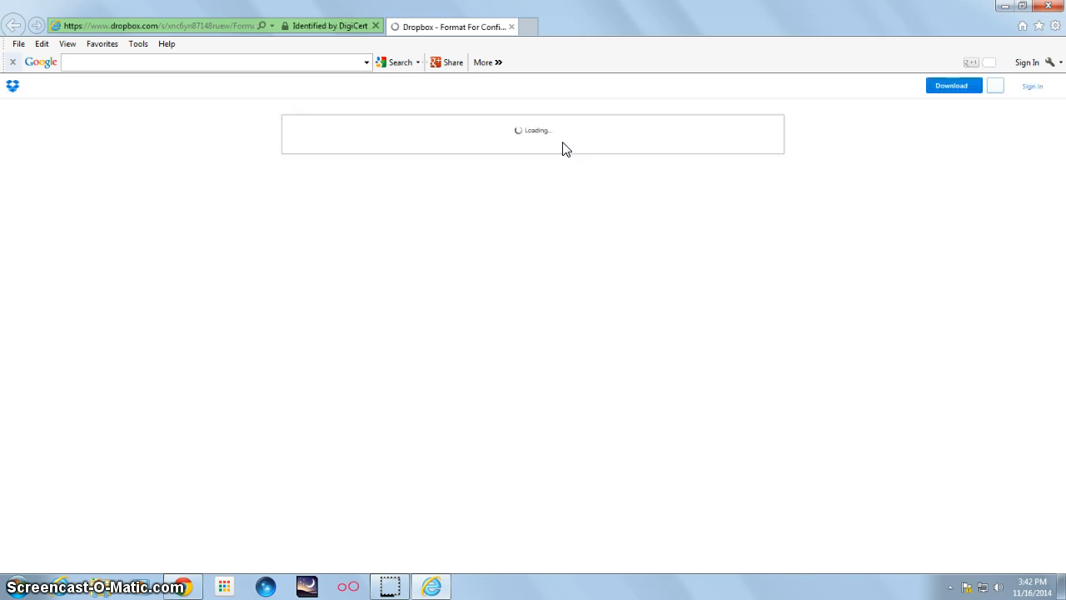
mouse_move(570, 146)
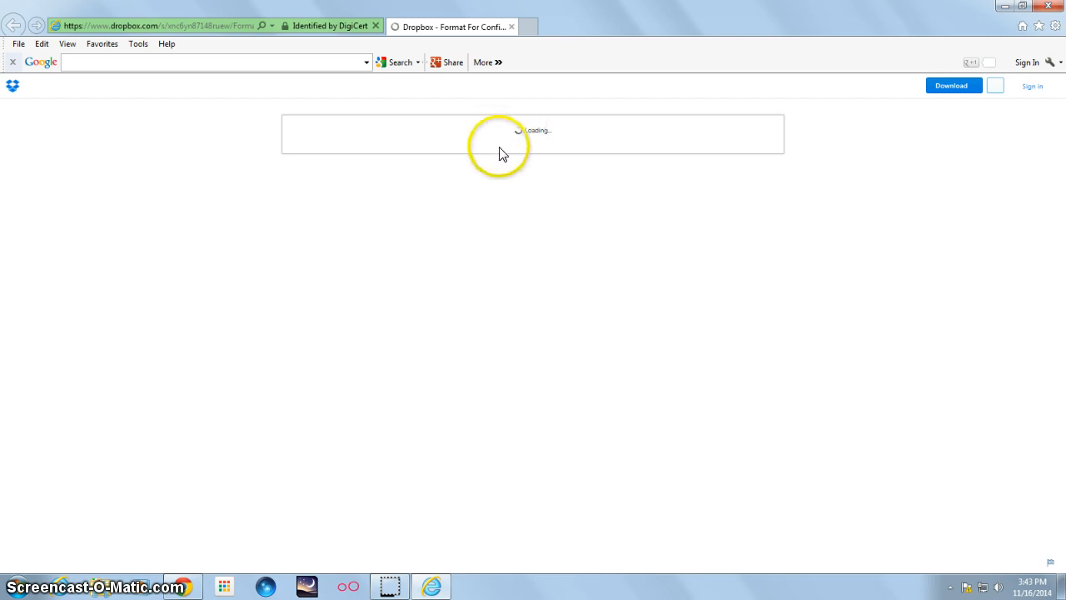
mouse_move(577, 125)
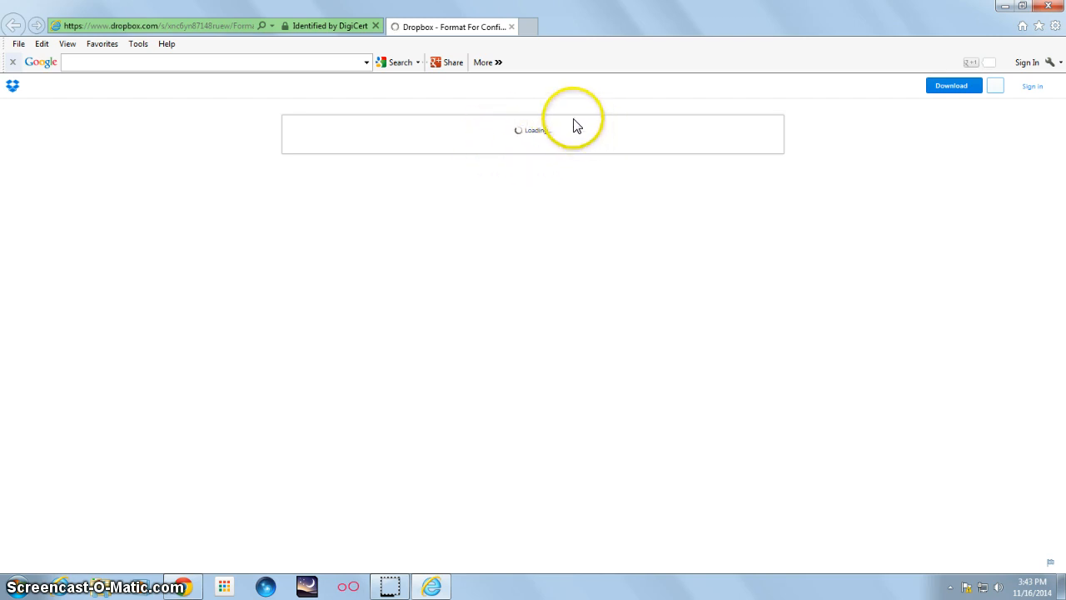
mouse_move(604, 139)
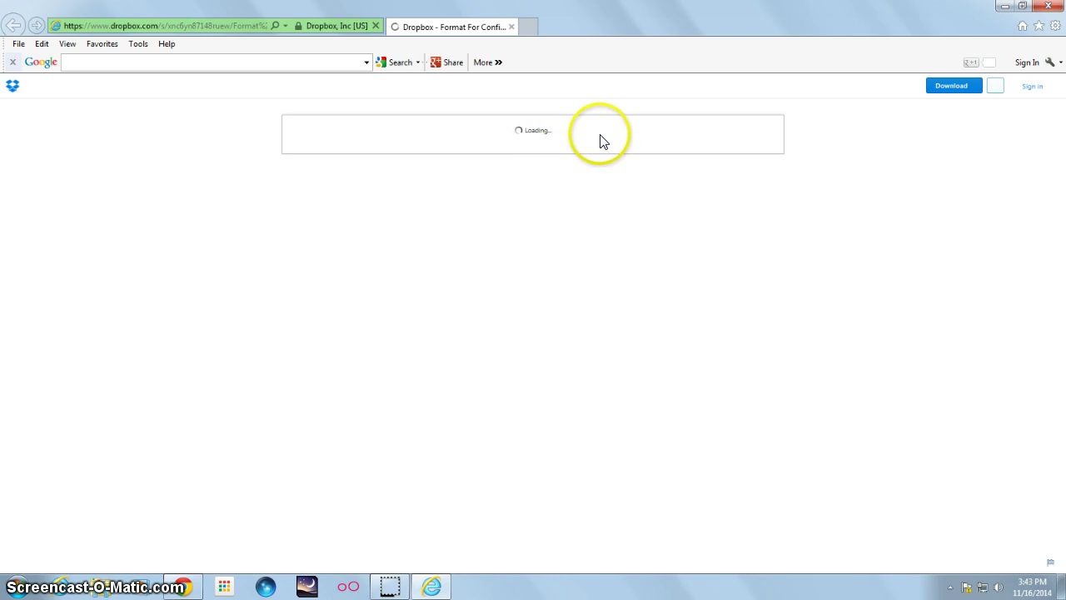
mouse_move(446, 166)
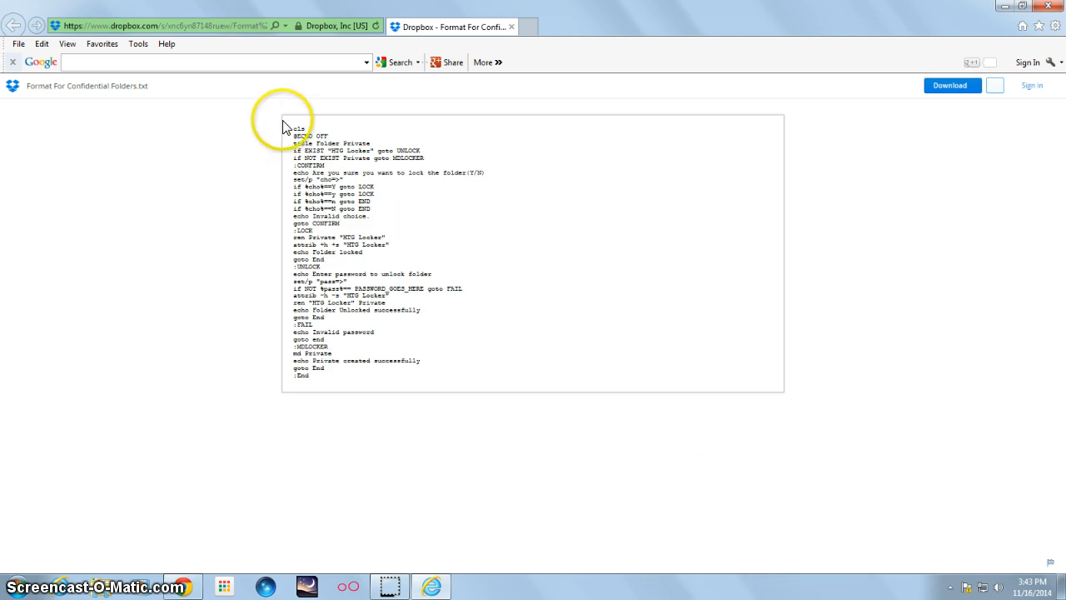
mouse_move(292, 381)
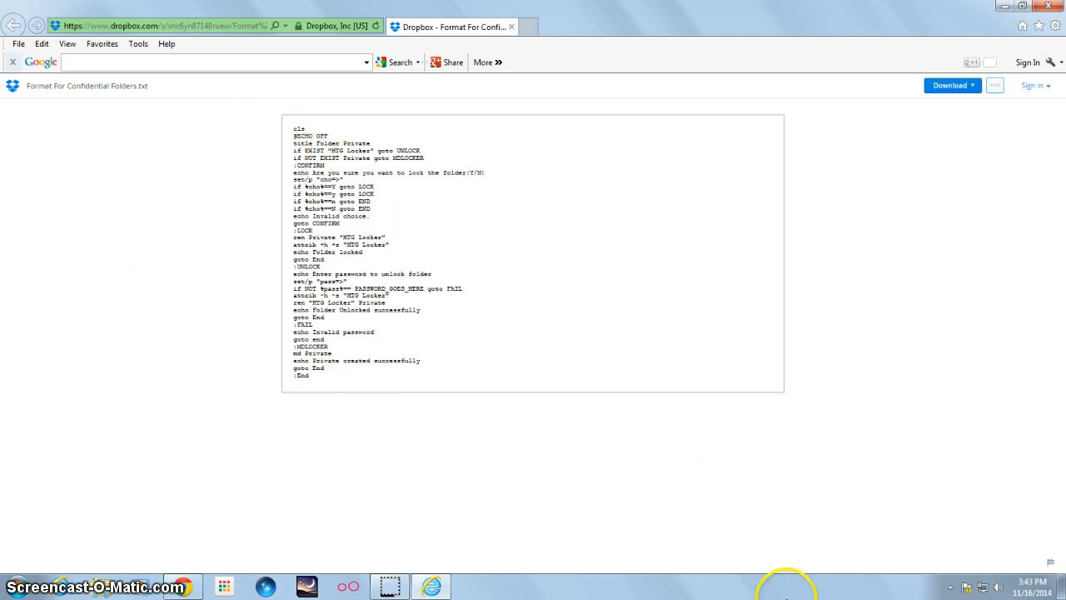
mouse_move(941, 115)
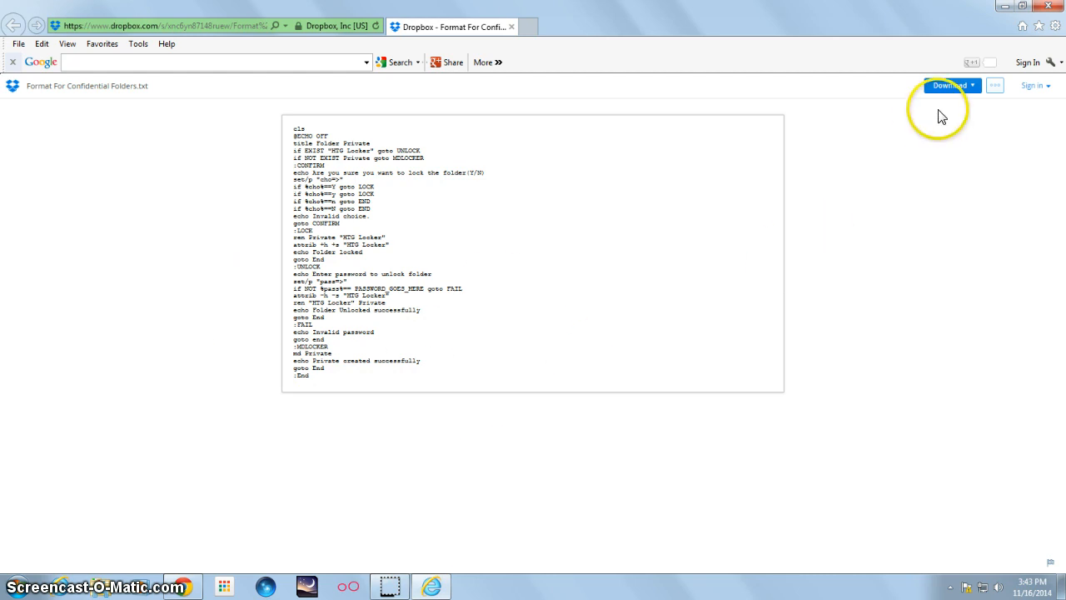
mouse_move(985, 88)
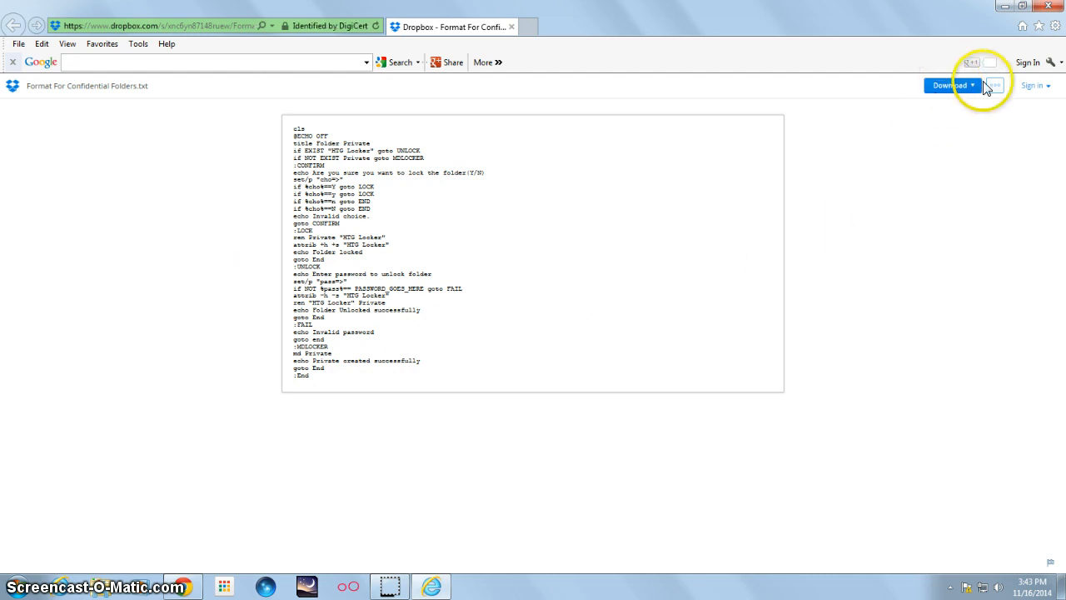
mouse_move(420, 114)
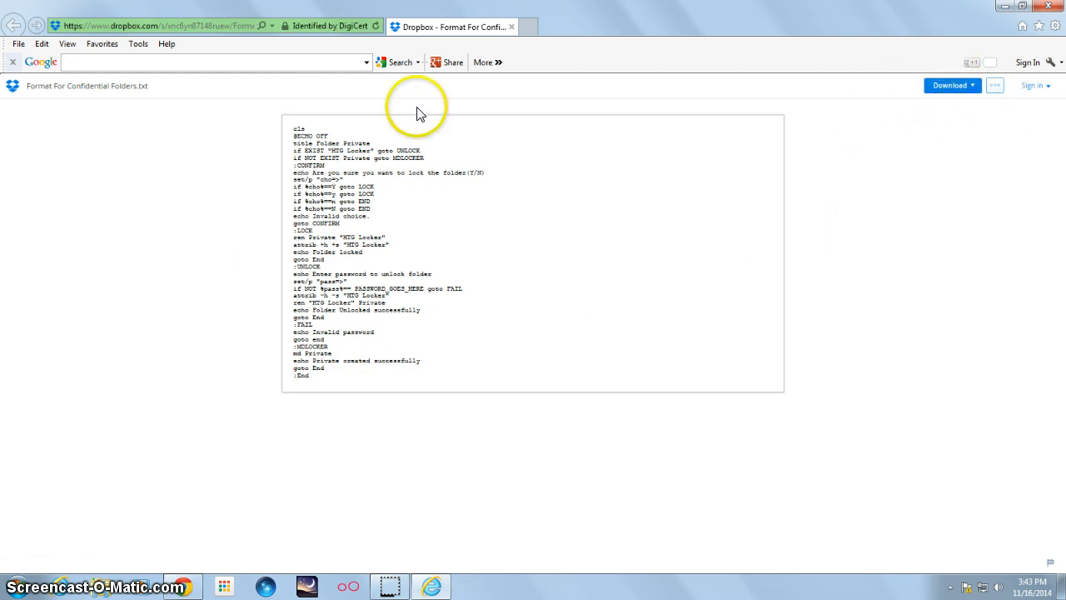
mouse_move(503, 40)
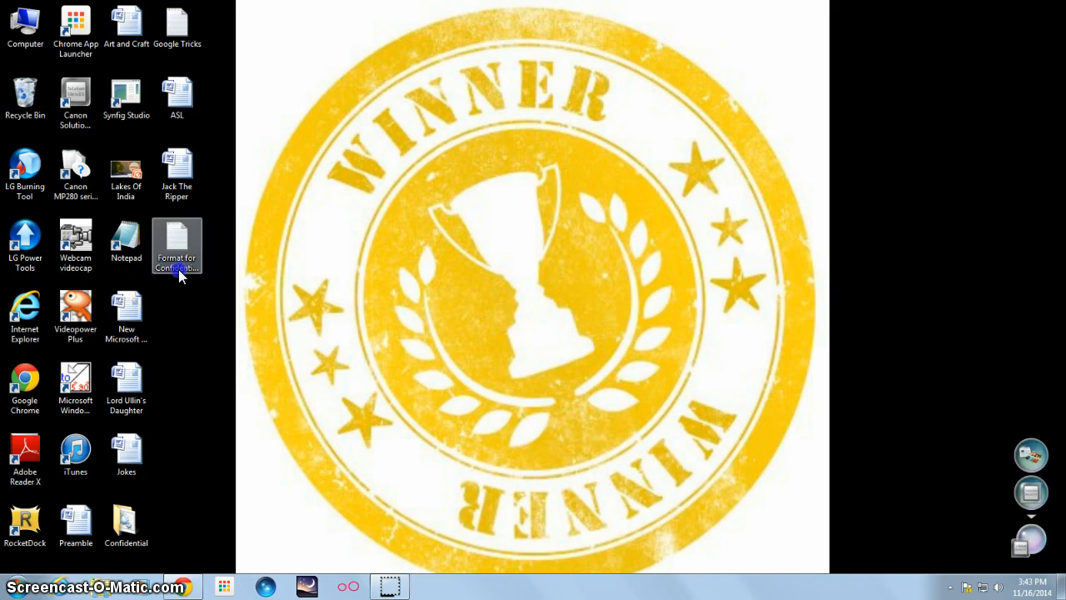
Move the downloaded Format For Confidential Folders text file onto the desktop and open it in Notepad
left_click_drag(177, 246, 531, 250)
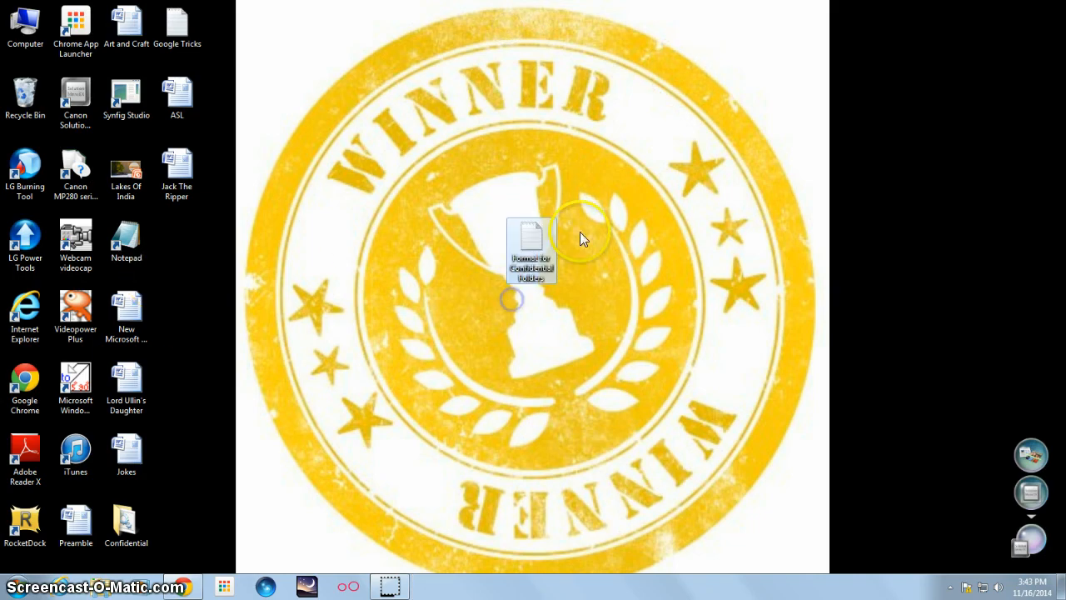
double_click(531, 250)
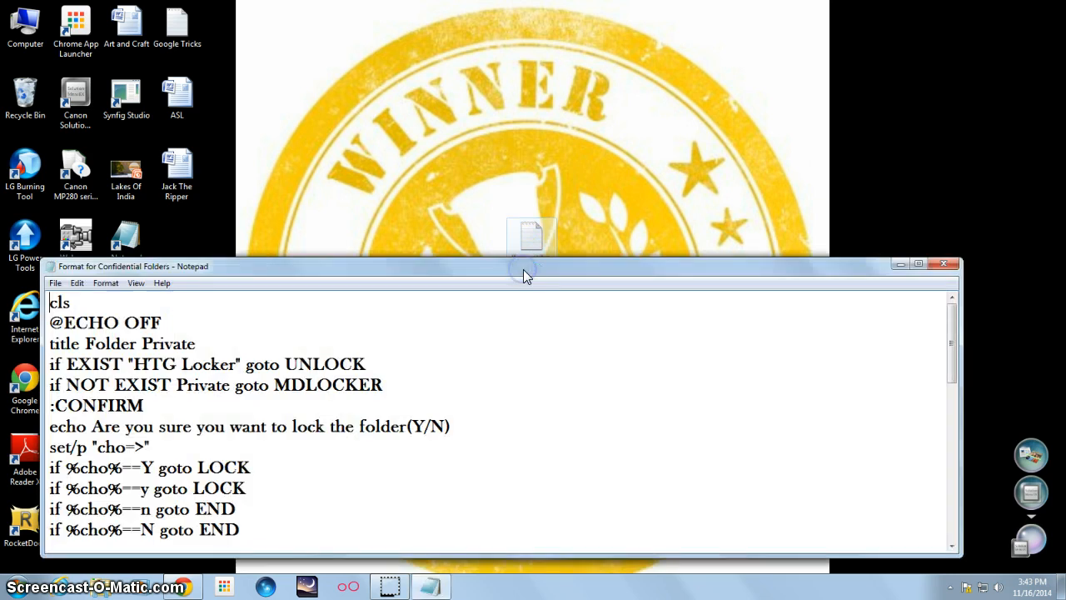
left_click(917, 263)
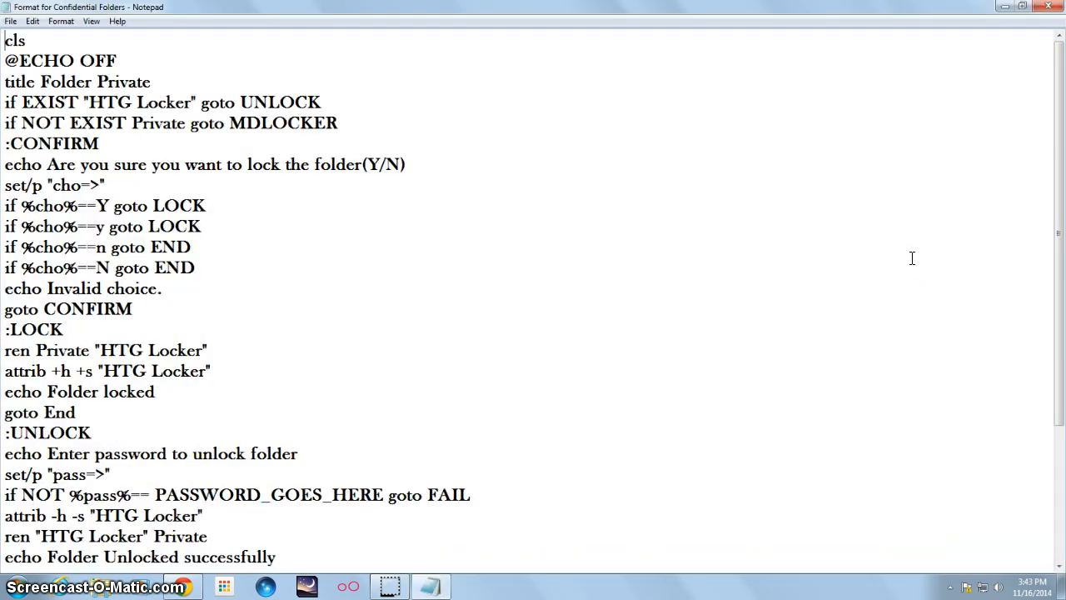
scroll("down", 3)
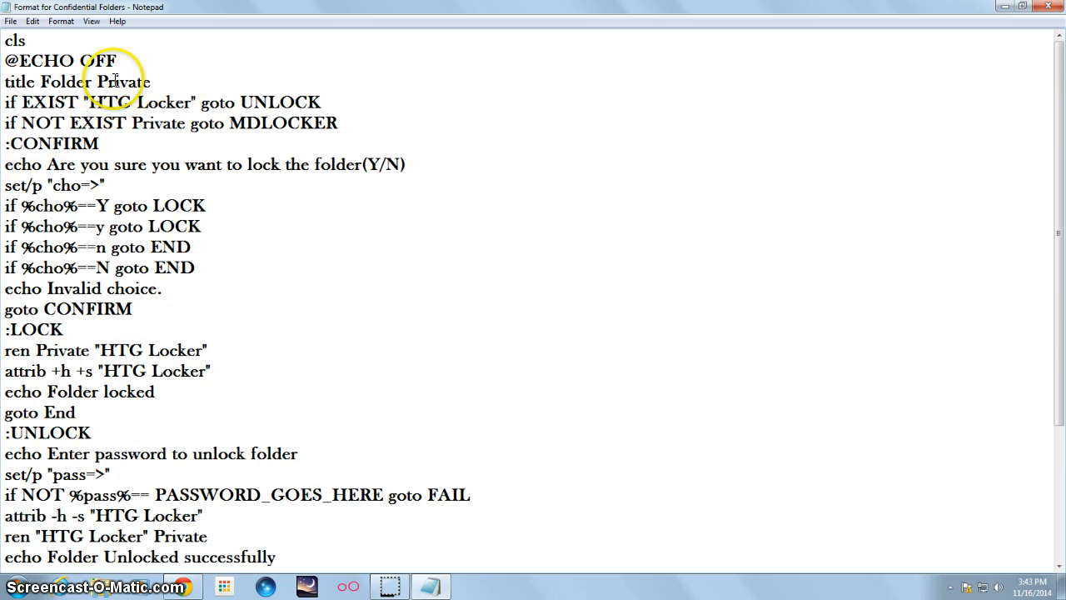
double_click(125, 81)
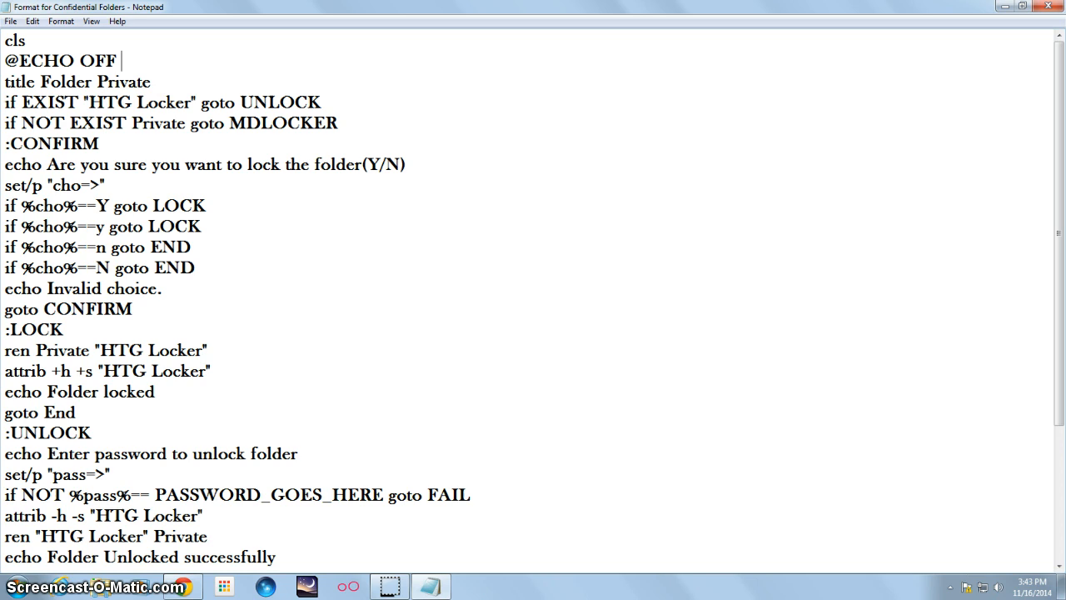
scroll("down", 3)
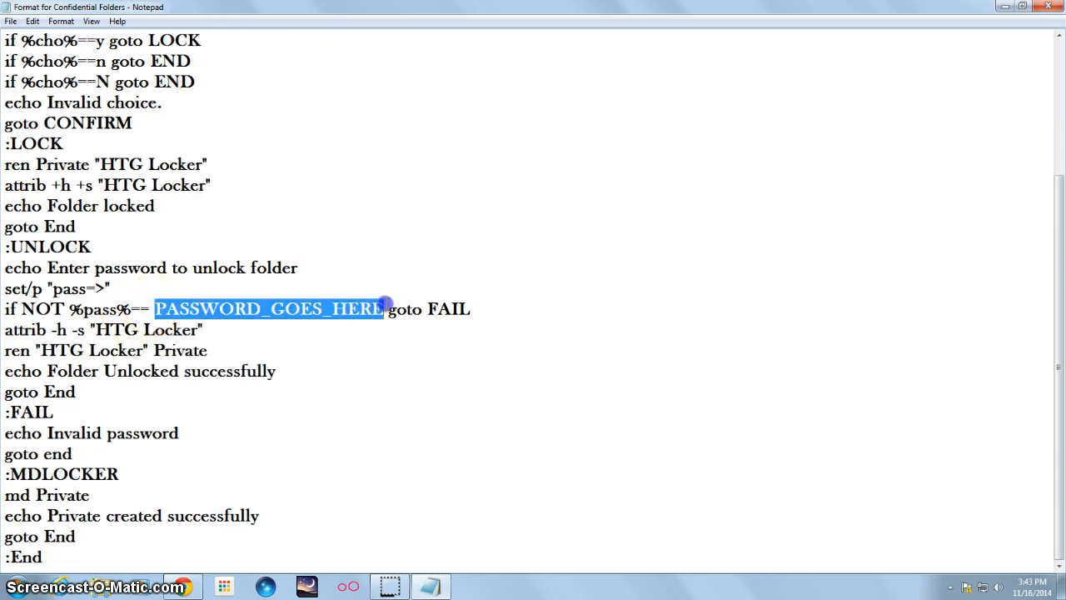
mouse_move(232, 308)
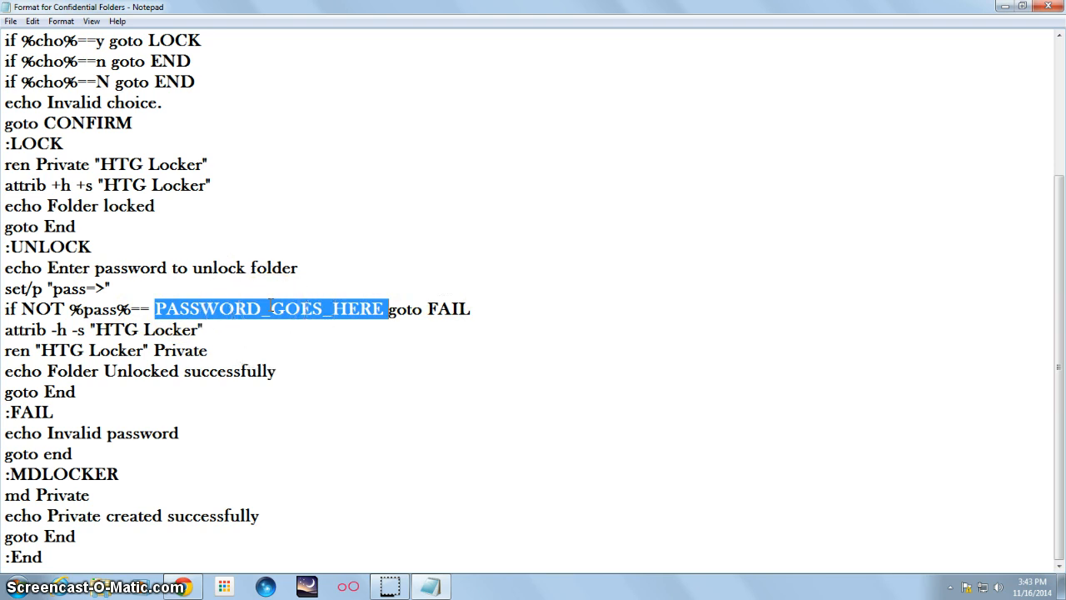
left_click(383, 317)
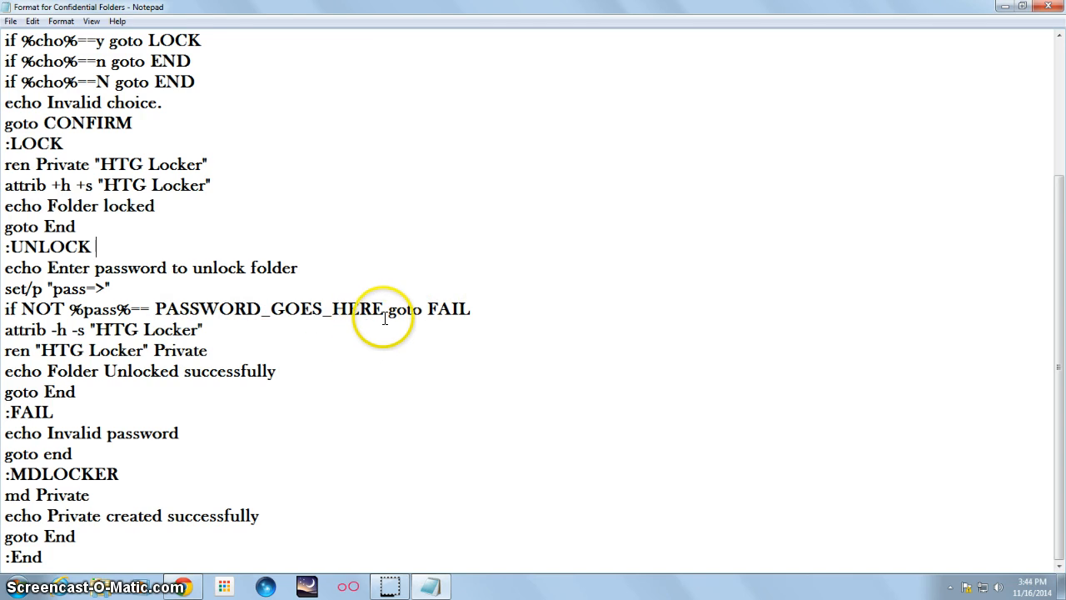
double_click(267, 308)
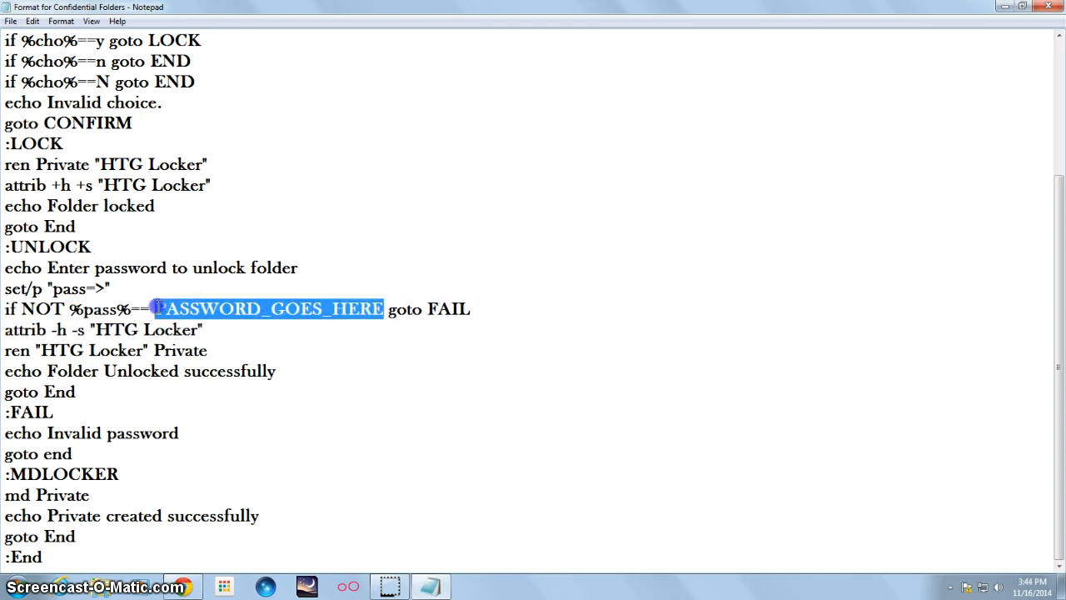
key("Delete")
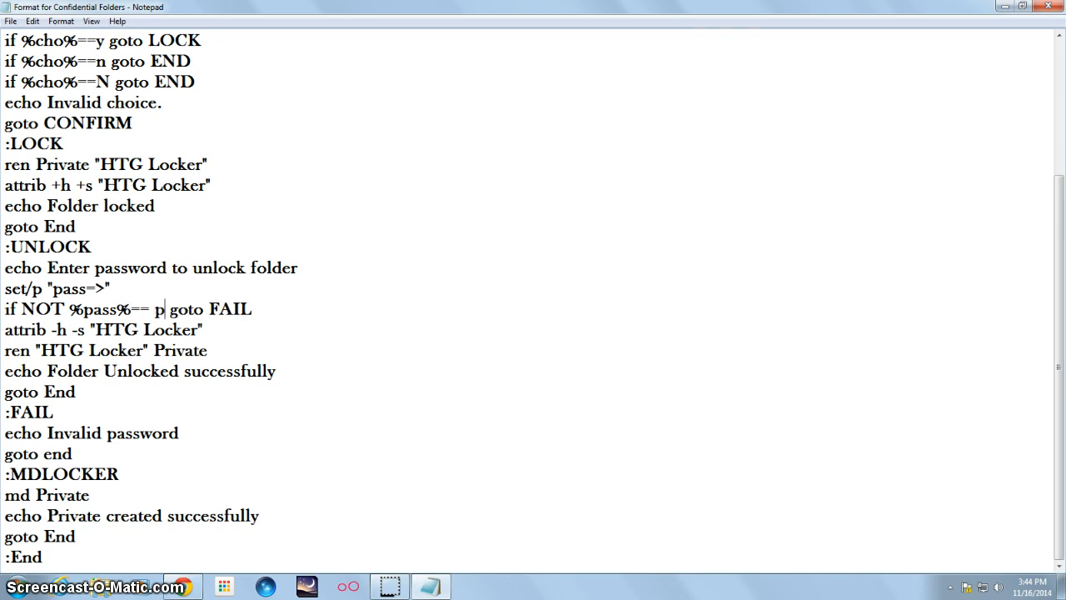
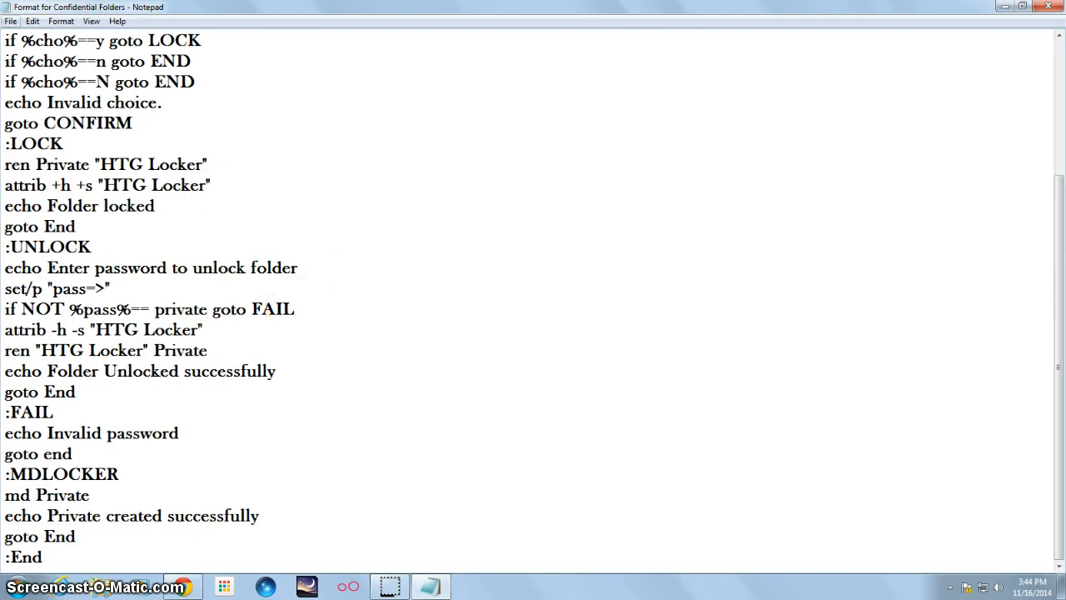
Start a Save As and name the file 'Windows Batch File'
left_click(10, 20)
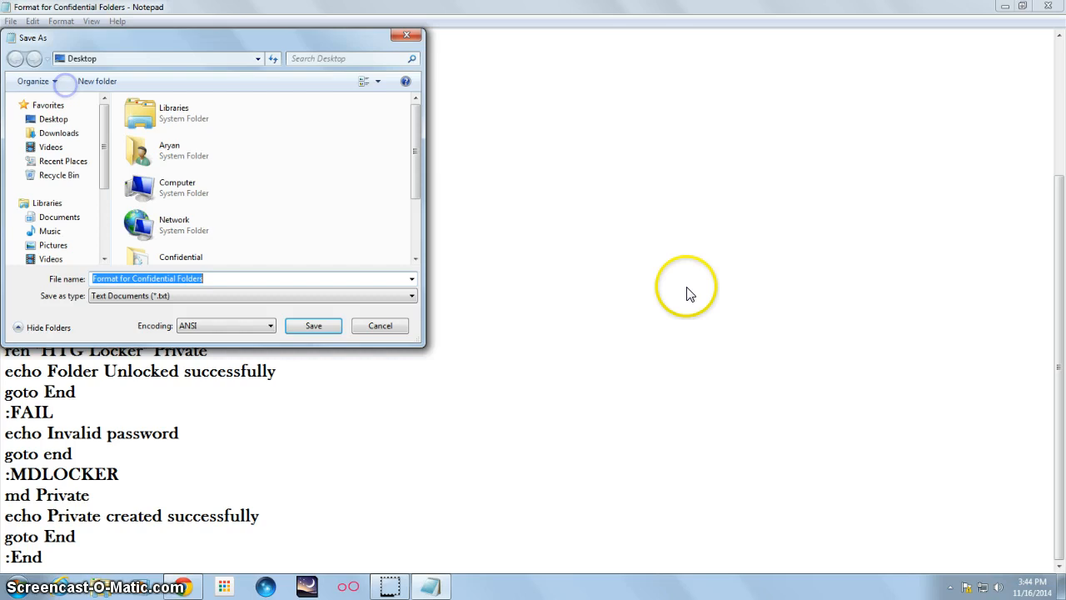
mouse_move(277, 296)
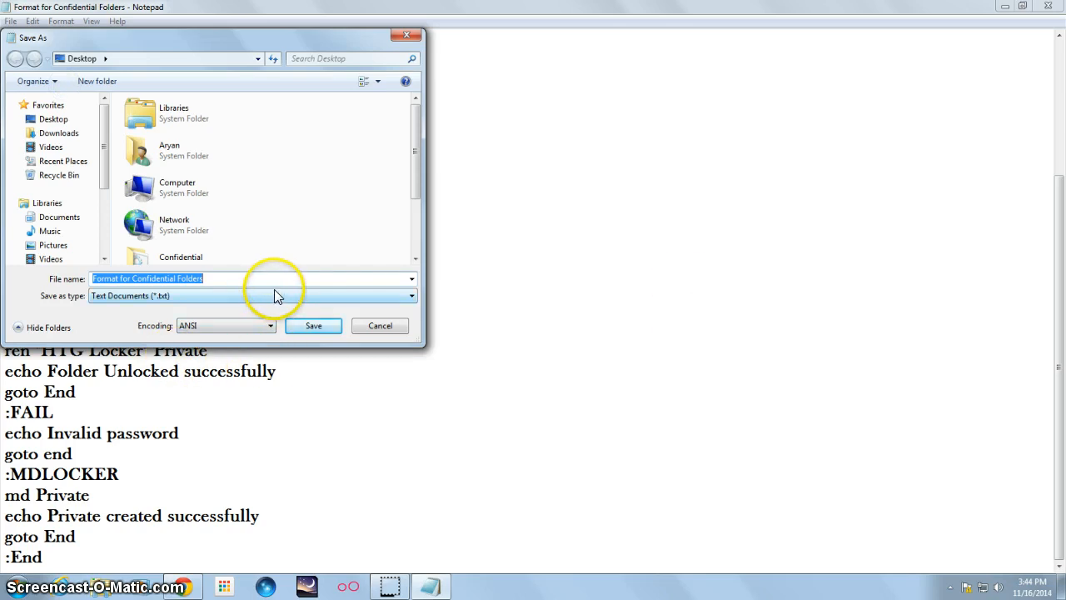
mouse_move(263, 278)
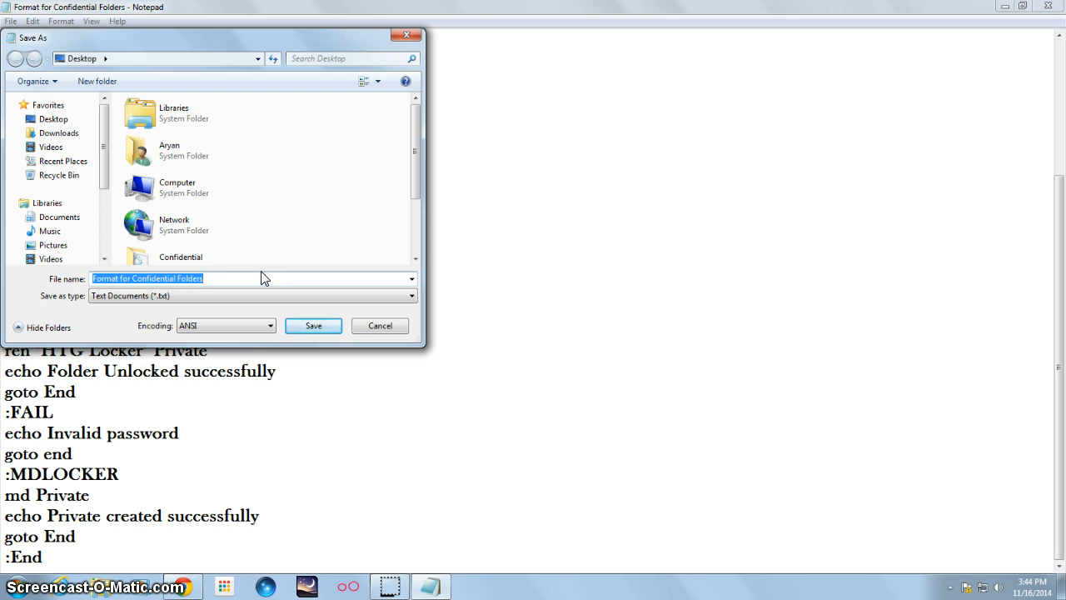
type("Wind")
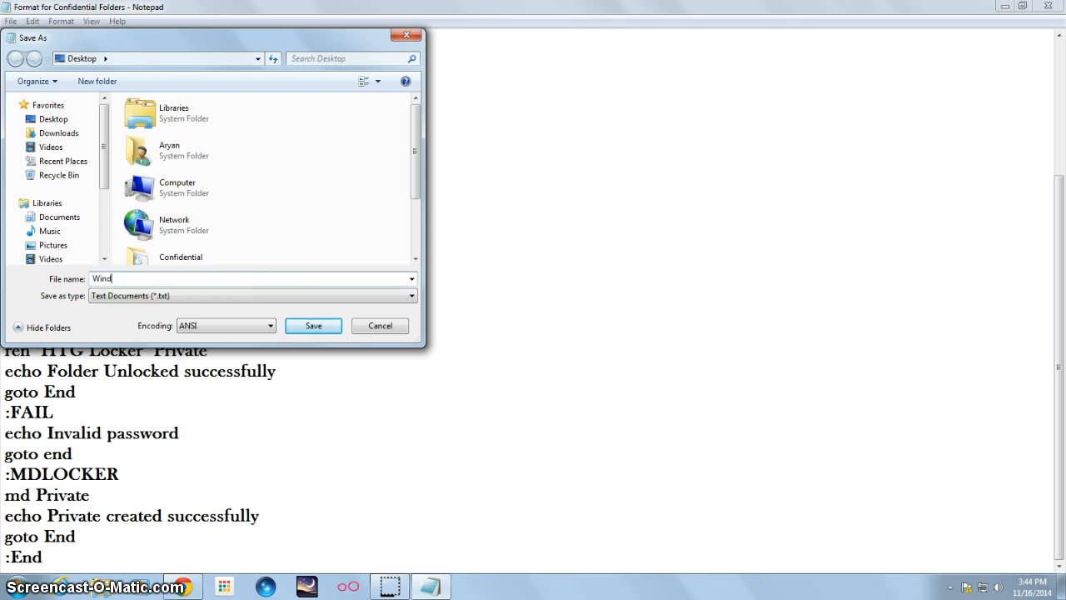
type("ows")
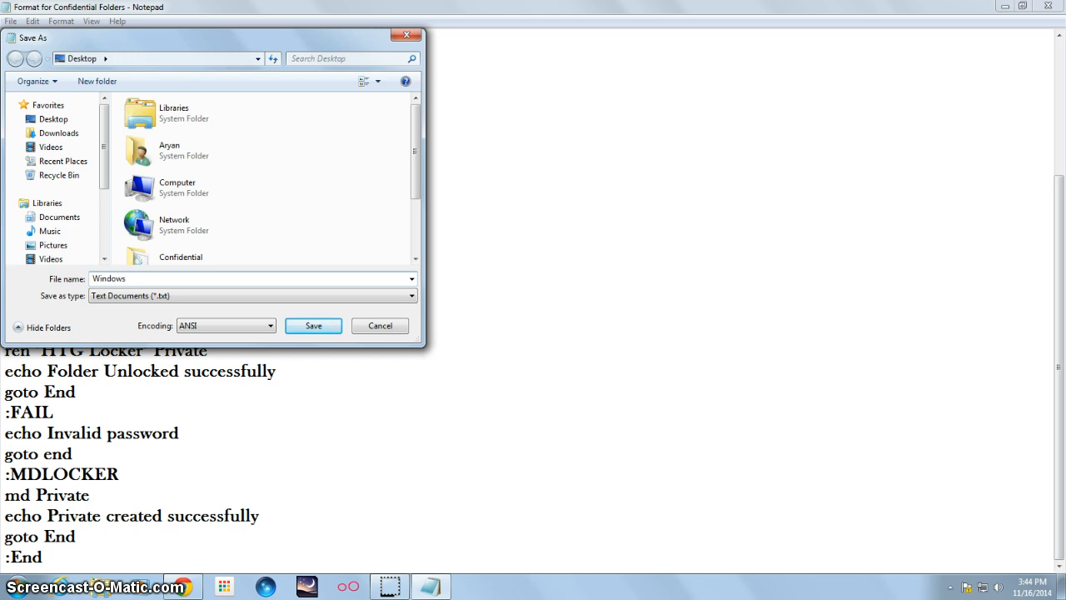
left_click(250, 278)
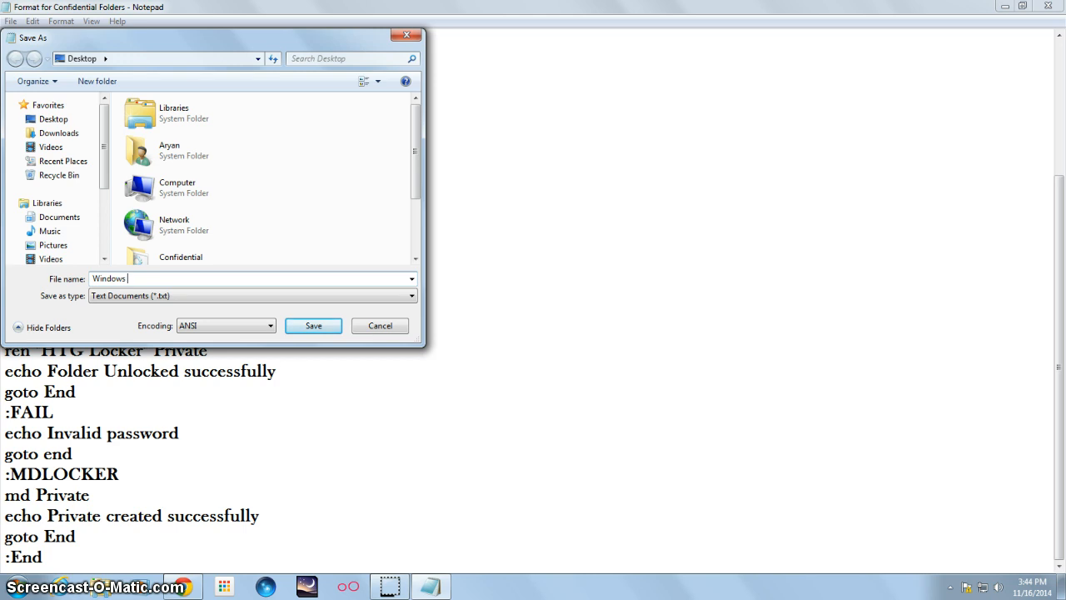
type("Batch")
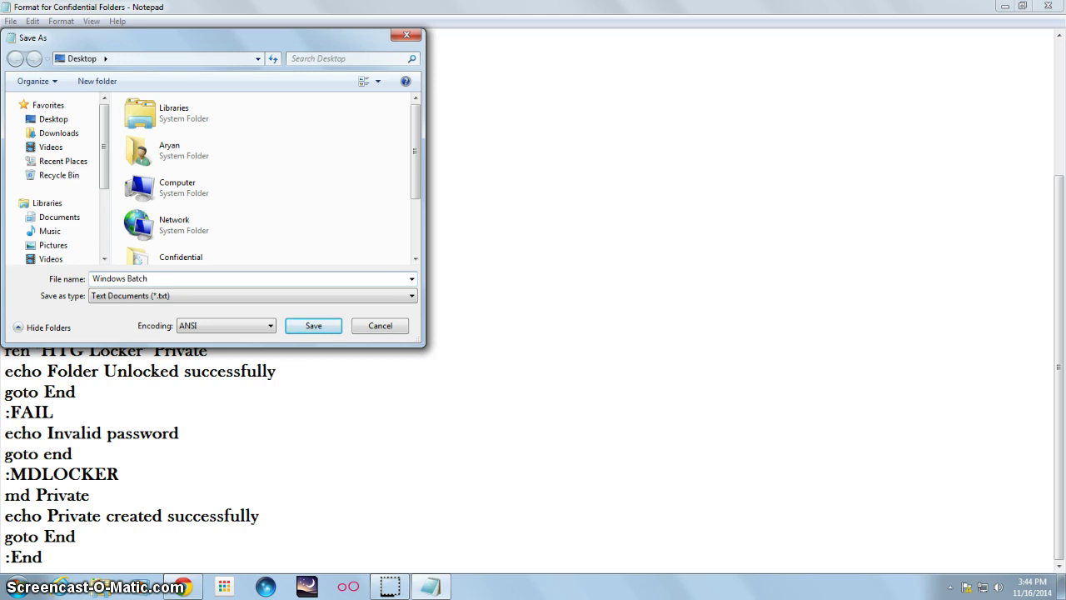
type("File")
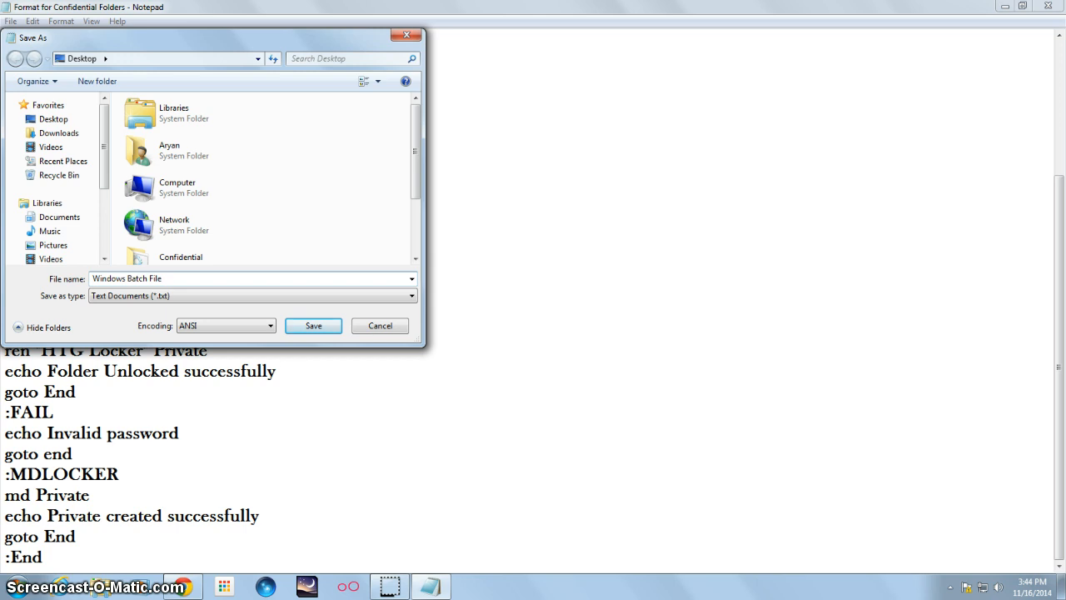
left_click(250, 279)
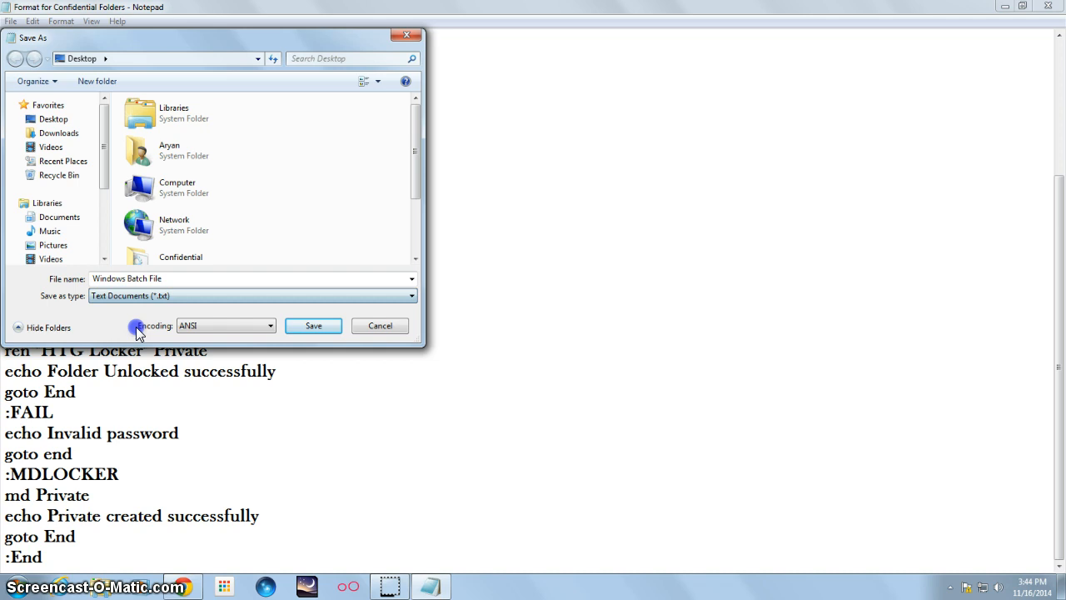
Set Save as type to All Files, add the .bat extension, and save
left_click(408, 295)
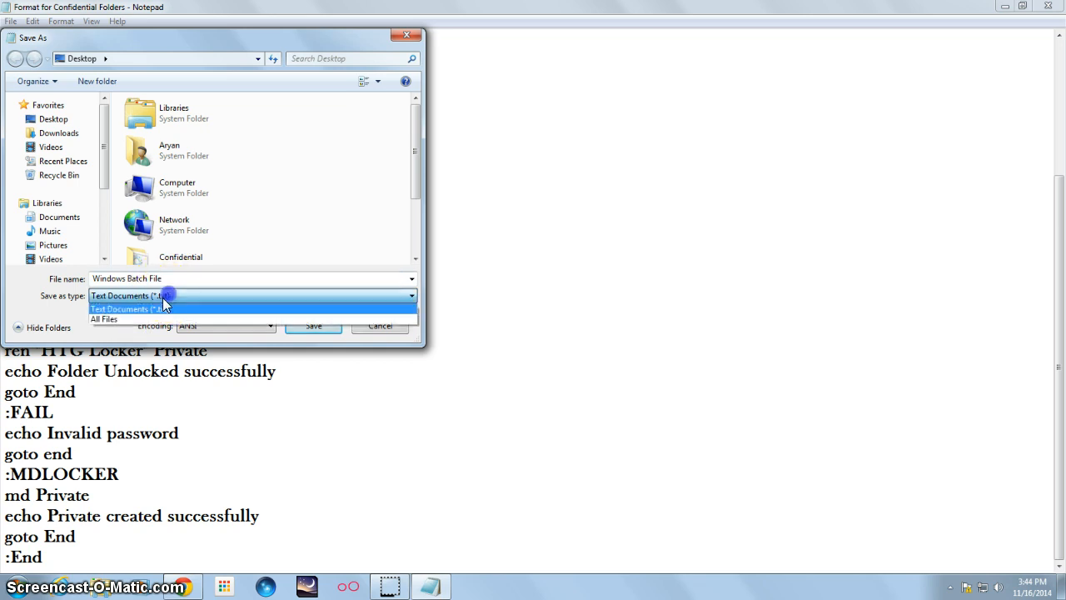
left_click(103, 319)
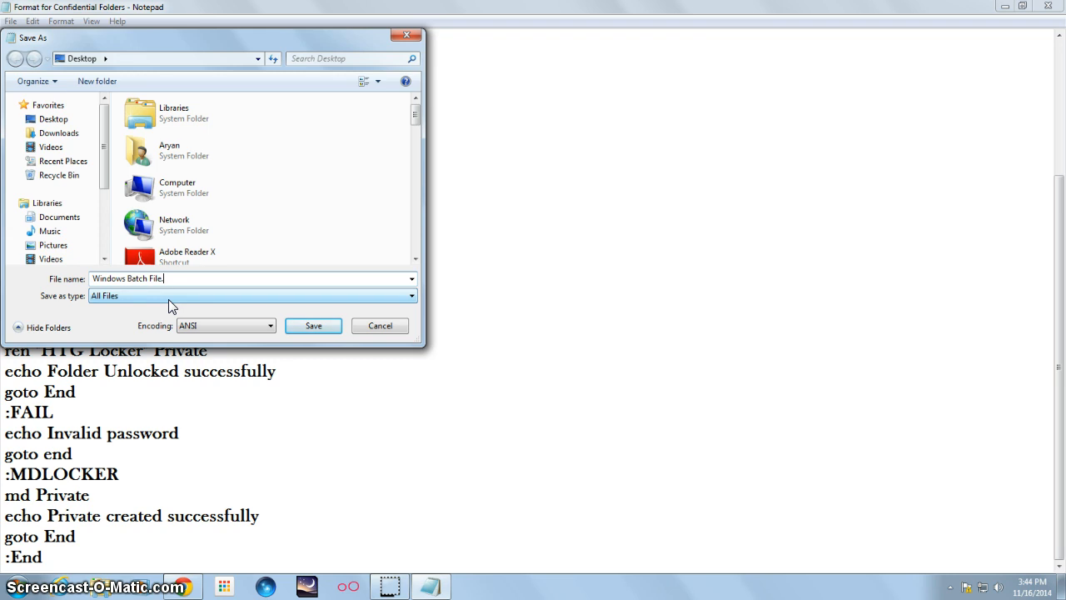
type("ba")
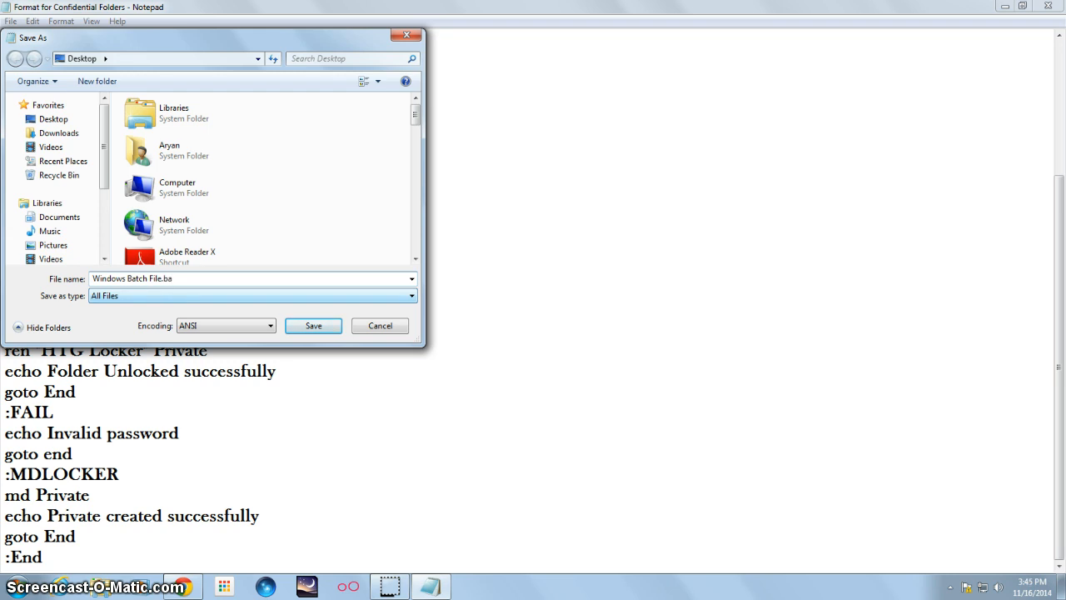
type("t")
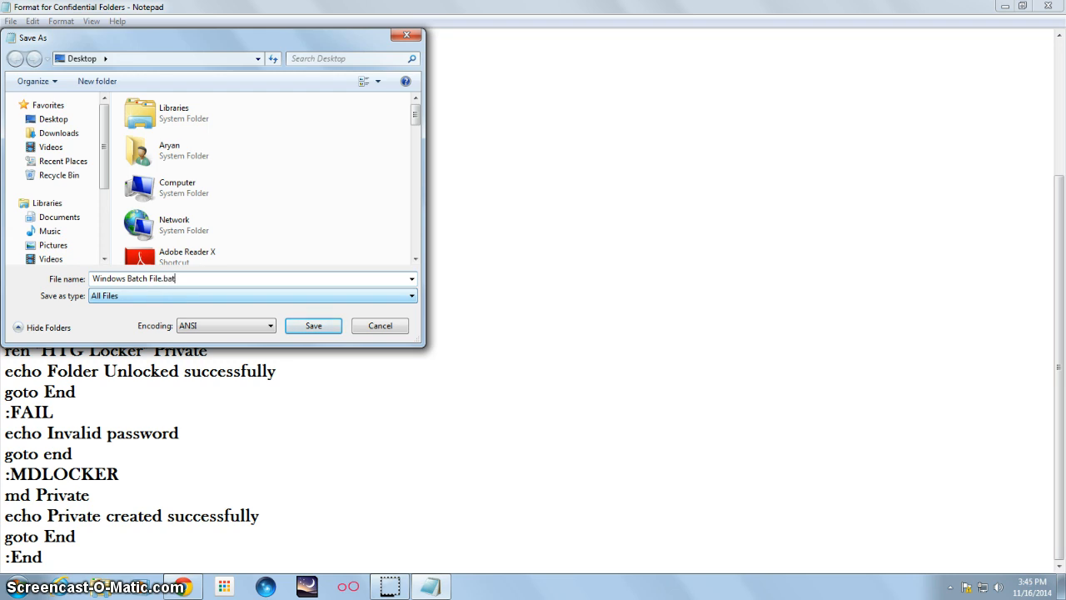
mouse_move(90, 314)
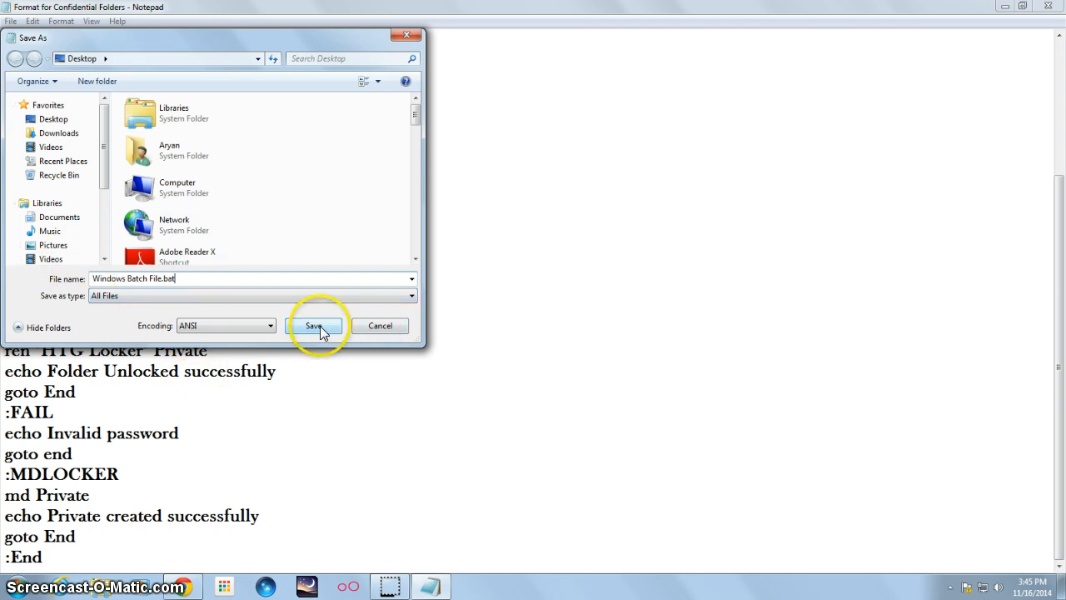
left_click(313, 326)
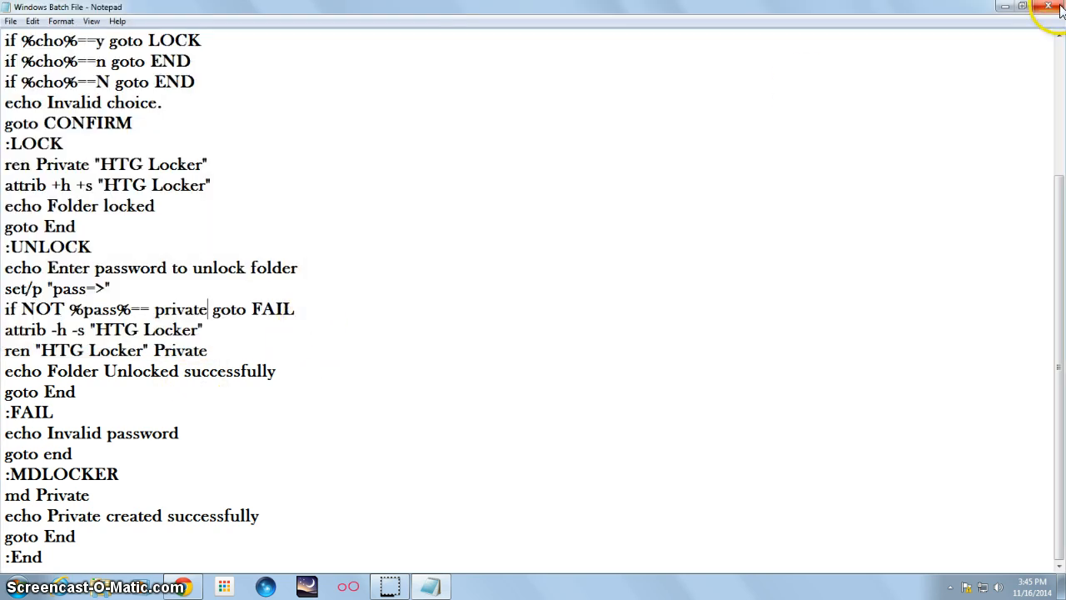
left_click(1047, 6)
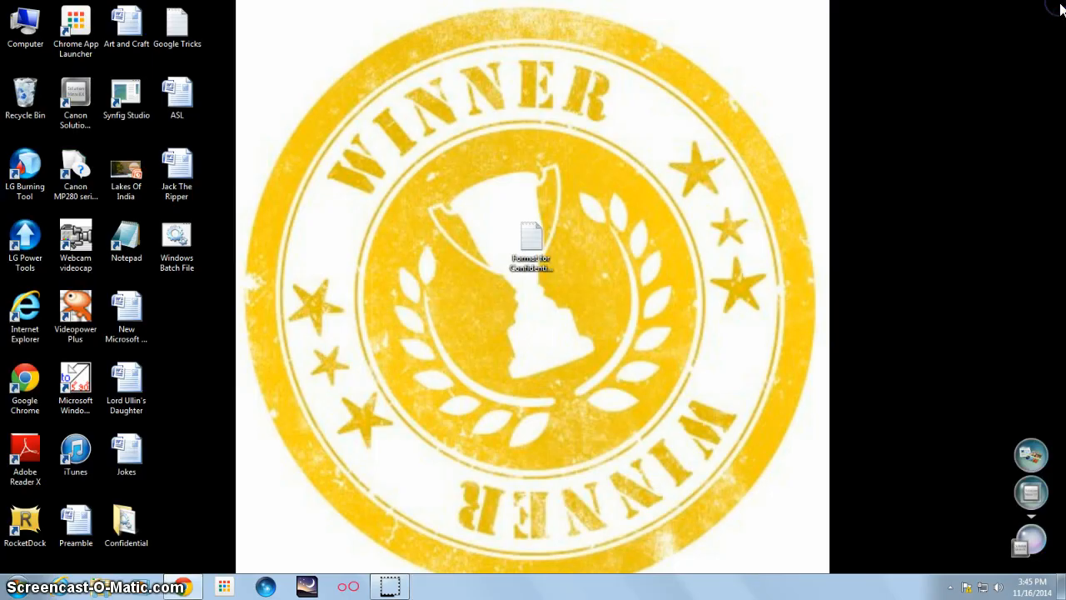
mouse_move(300, 340)
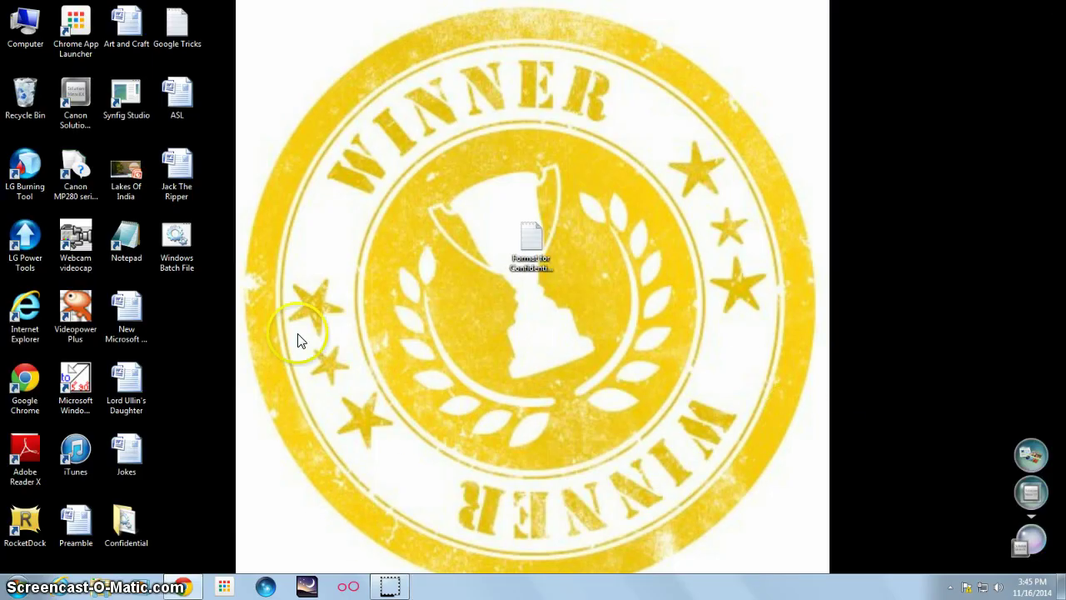
left_click_drag(177, 242, 480, 387)
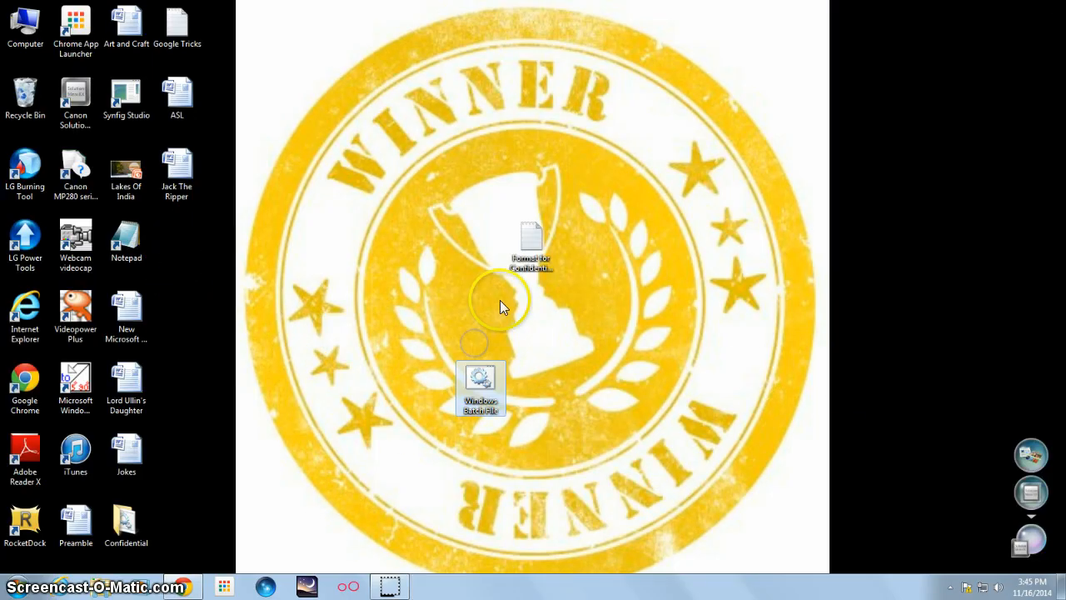
mouse_move(400, 296)
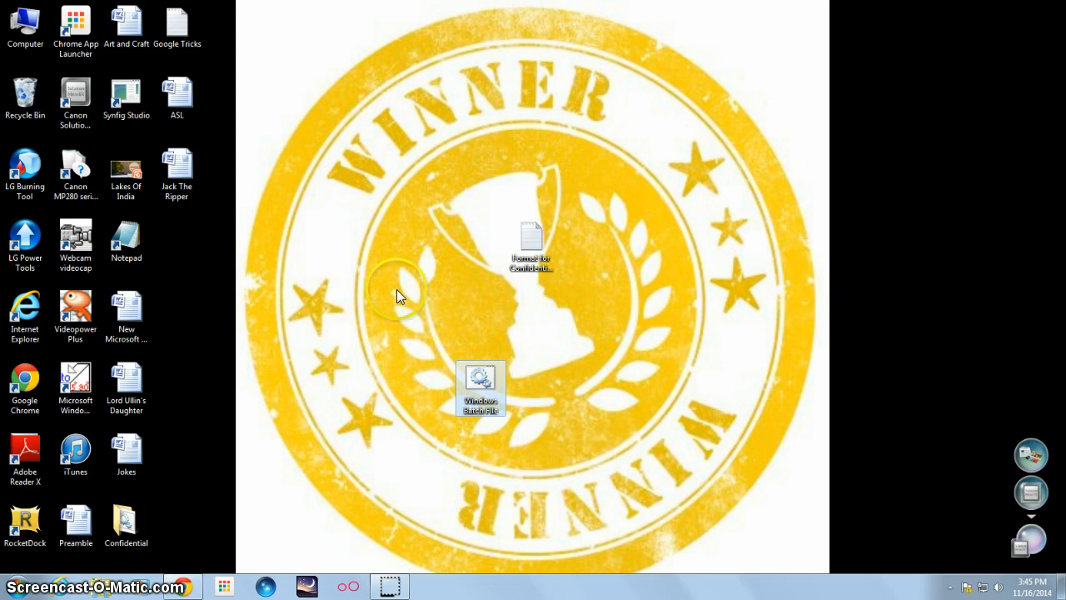
mouse_move(680, 523)
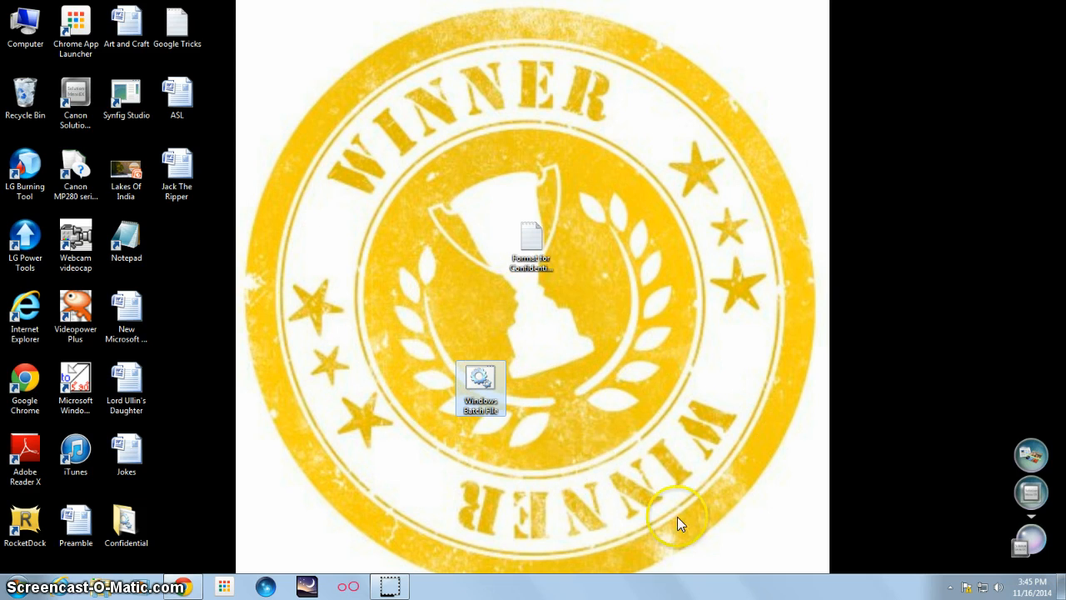
mouse_move(462, 408)
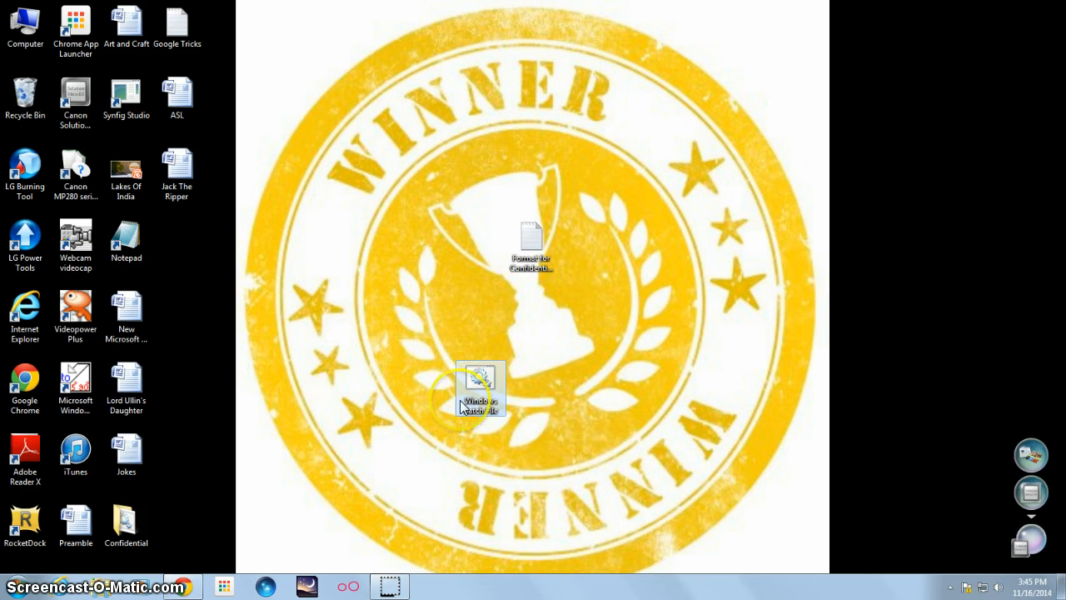
mouse_move(450, 393)
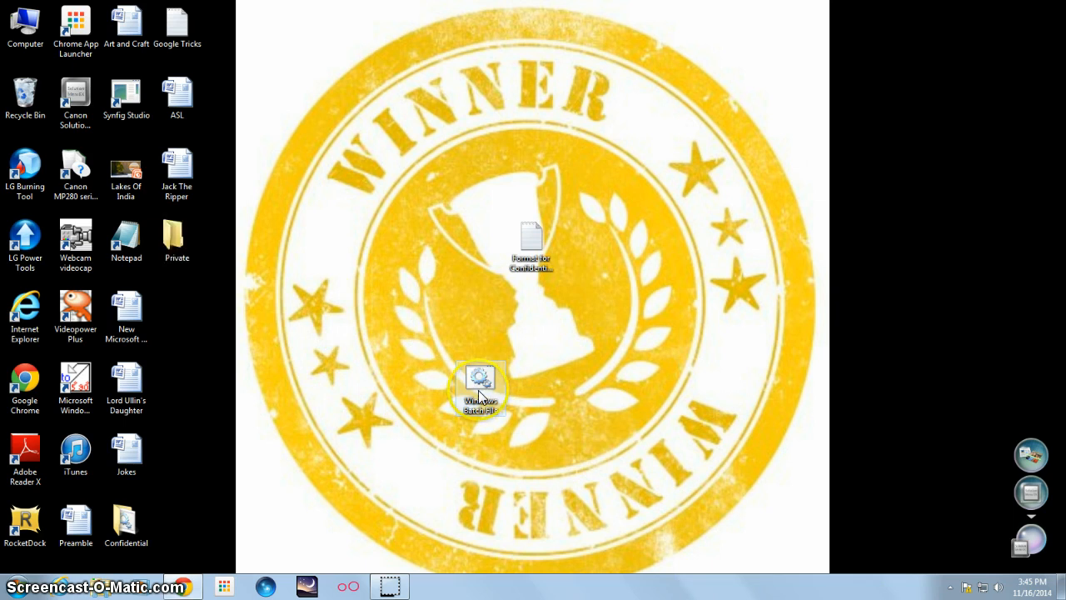
mouse_move(198, 275)
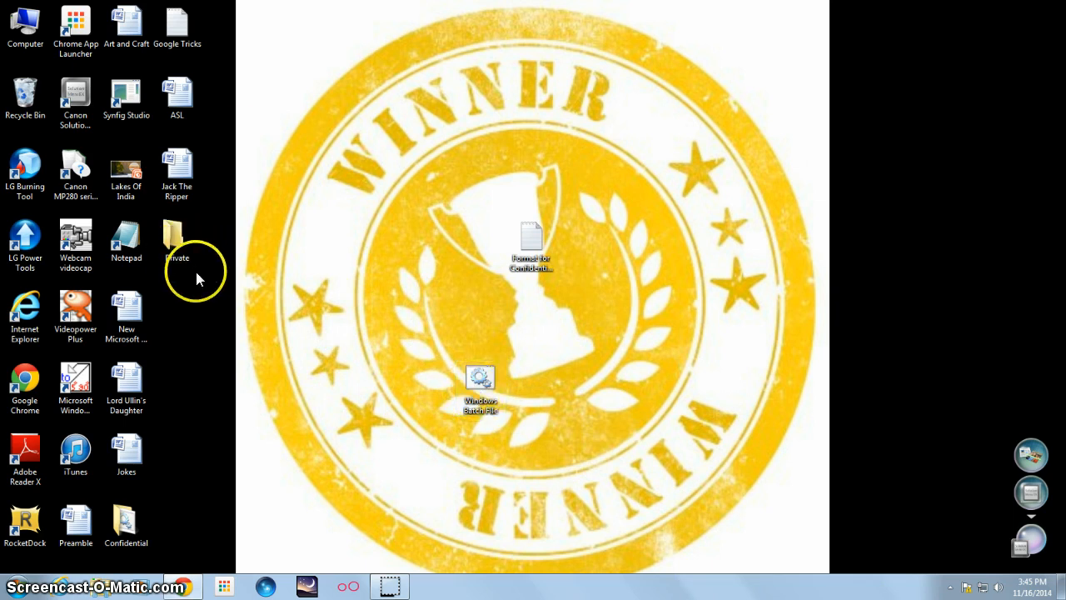
left_click(177, 241)
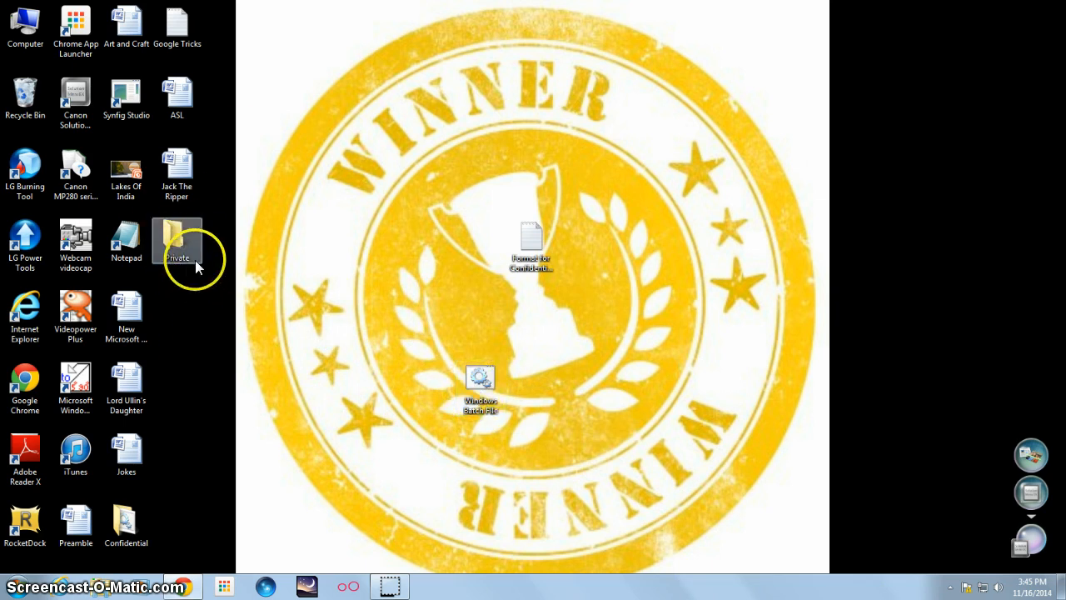
double_click(177, 241)
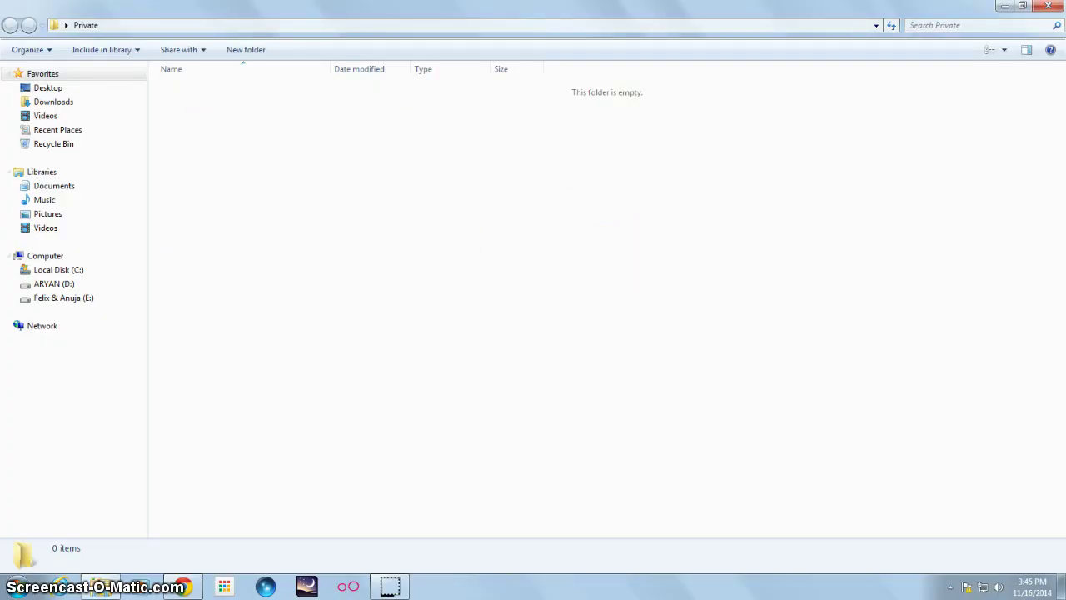
mouse_move(1055, 7)
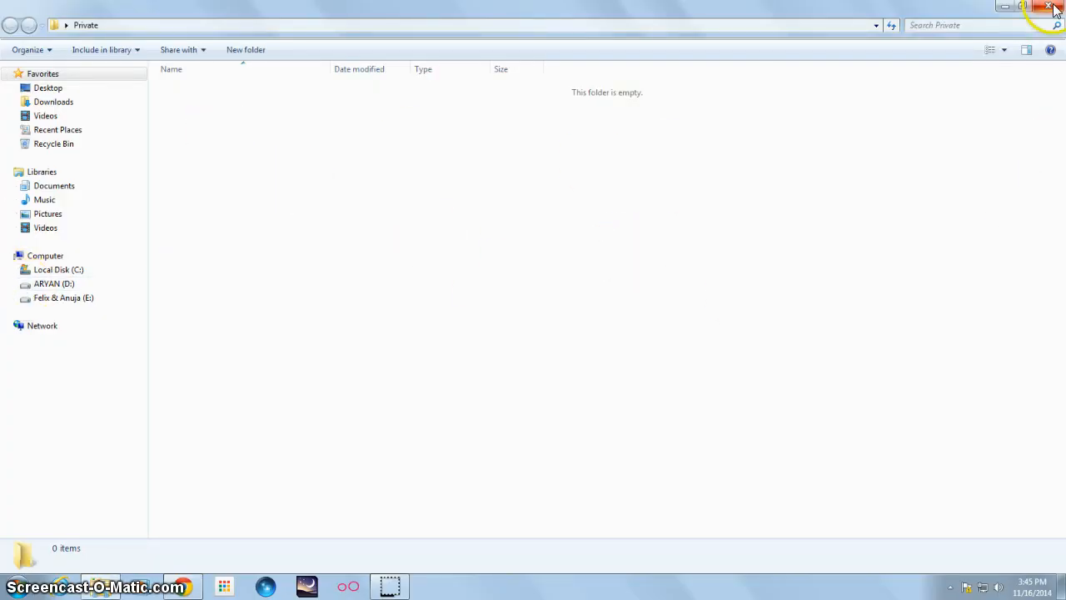
left_click(1048, 6)
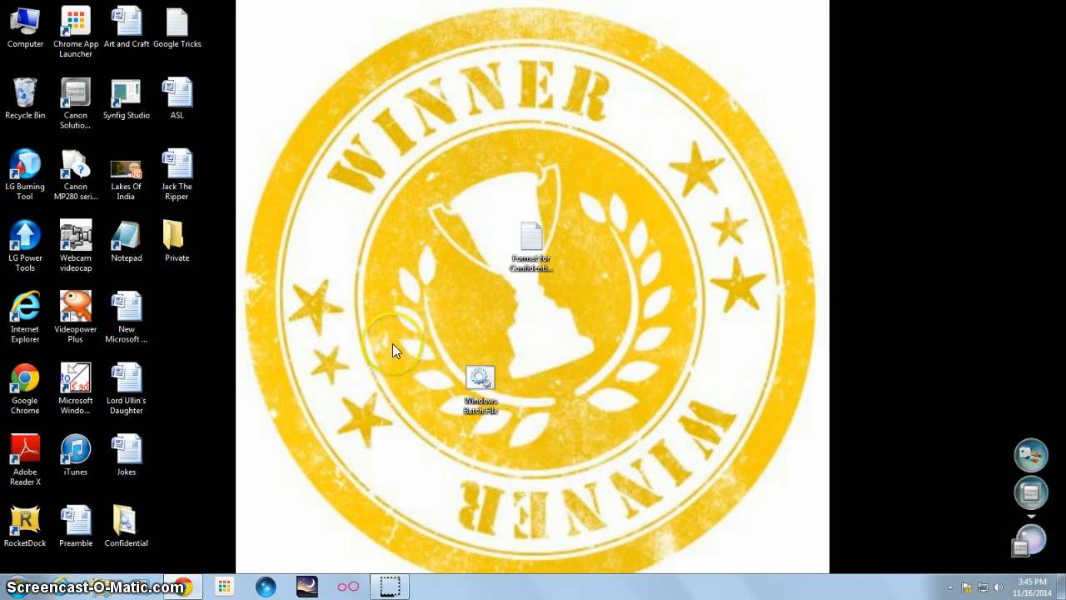
Run Windows Batch File.bat to lock Private, then move its icon into the desktop column
double_click(479, 383)
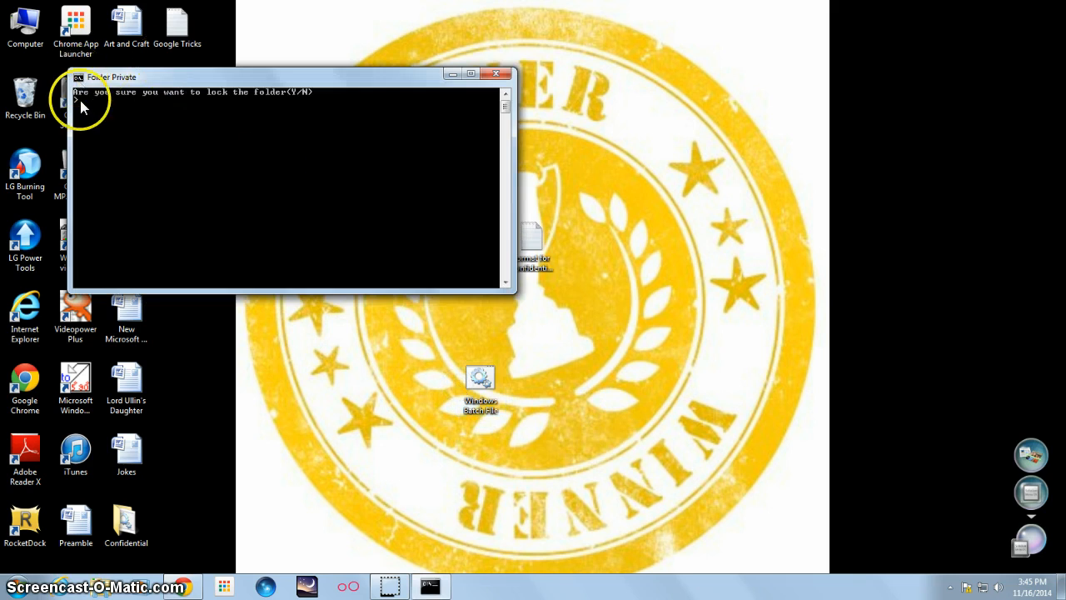
mouse_move(291, 100)
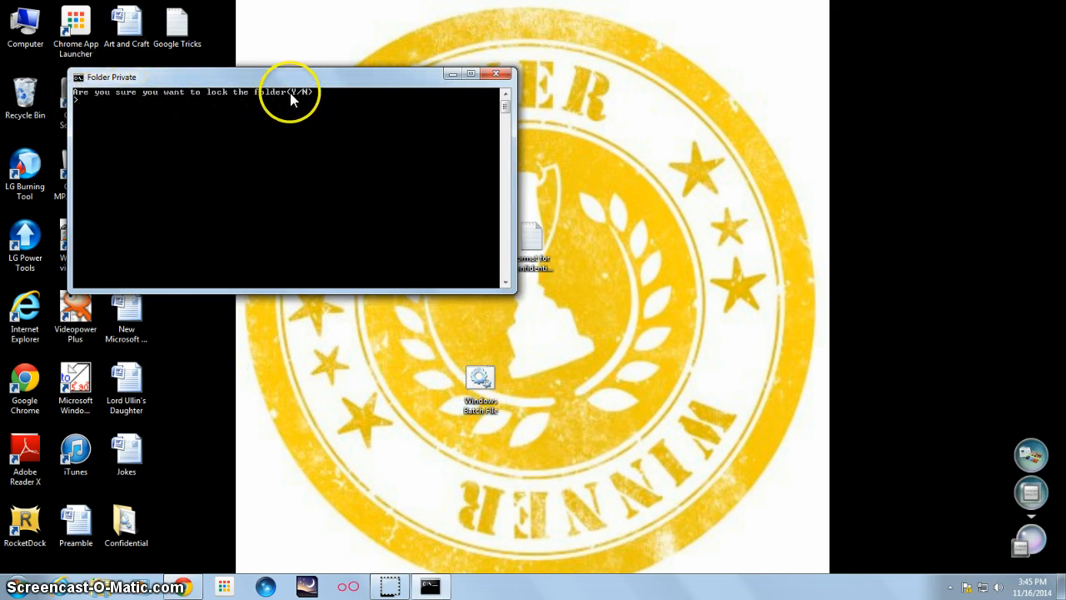
mouse_move(292, 105)
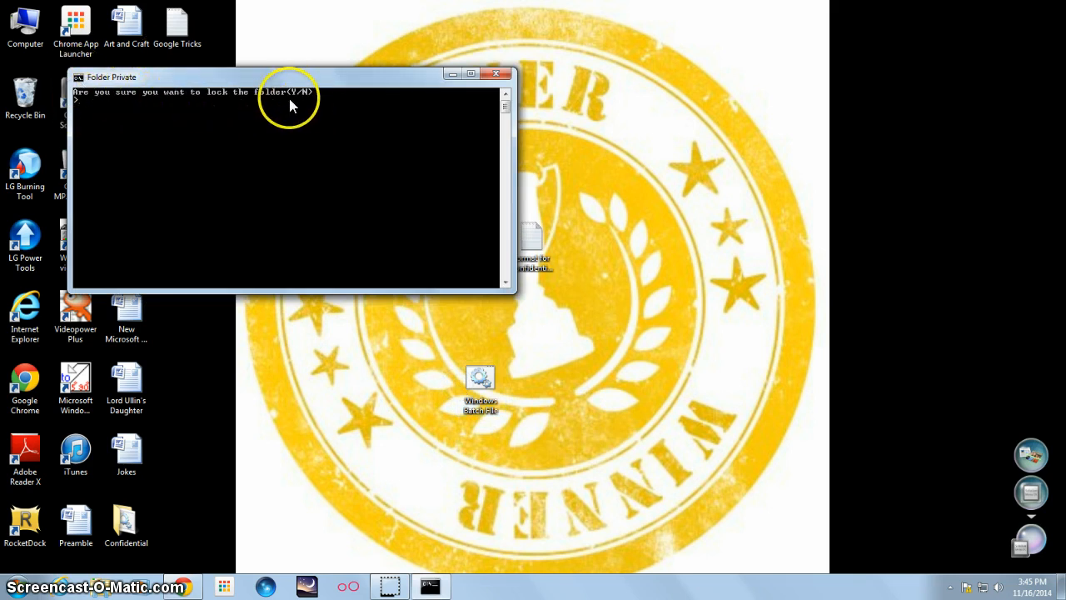
mouse_move(291, 106)
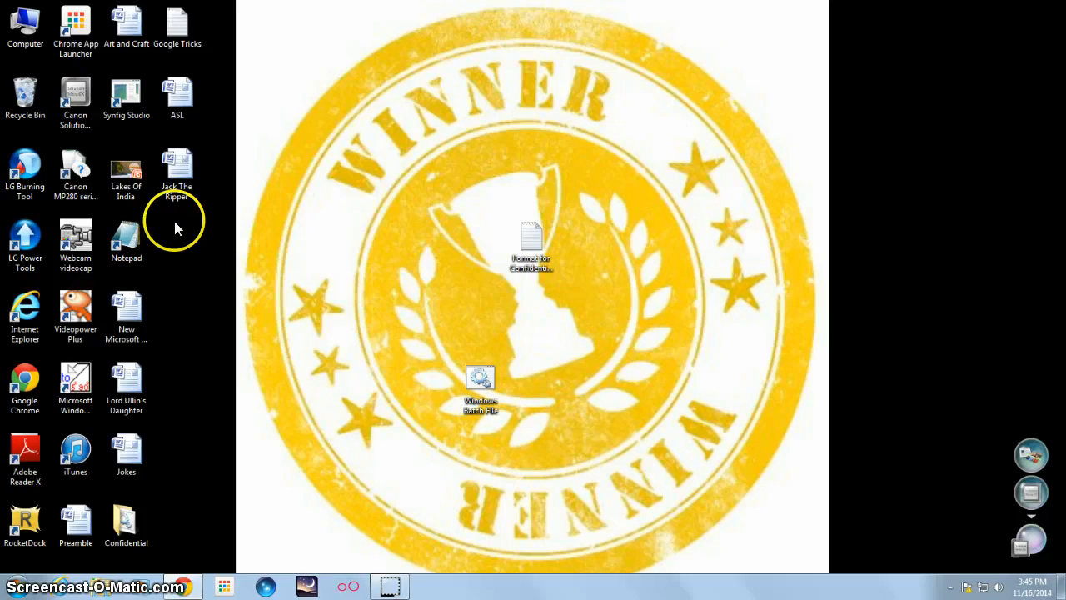
left_click_drag(479, 387, 177, 241)
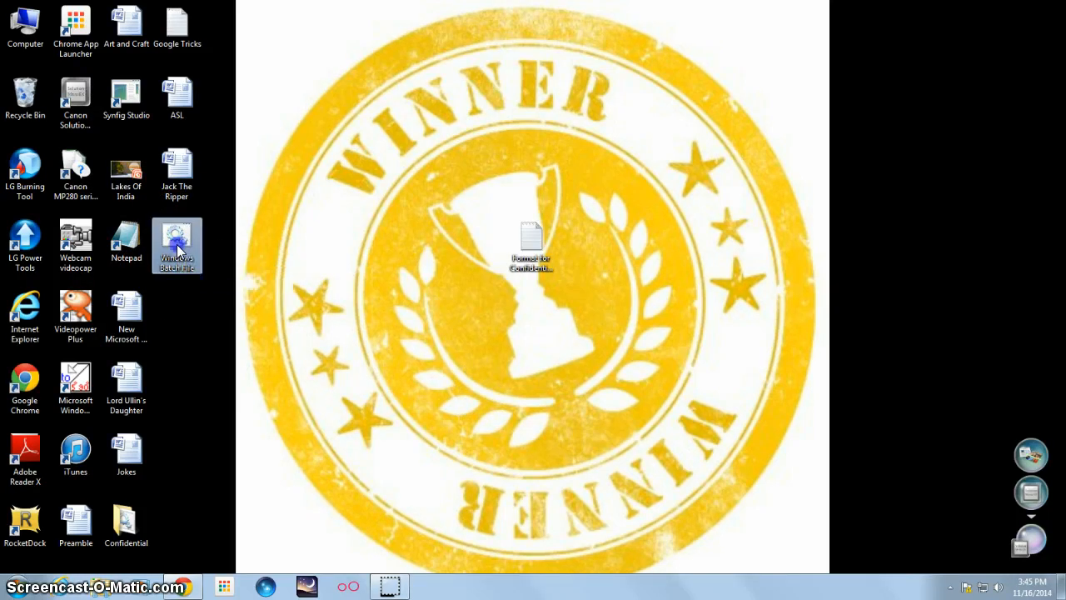
double_click(176, 241)
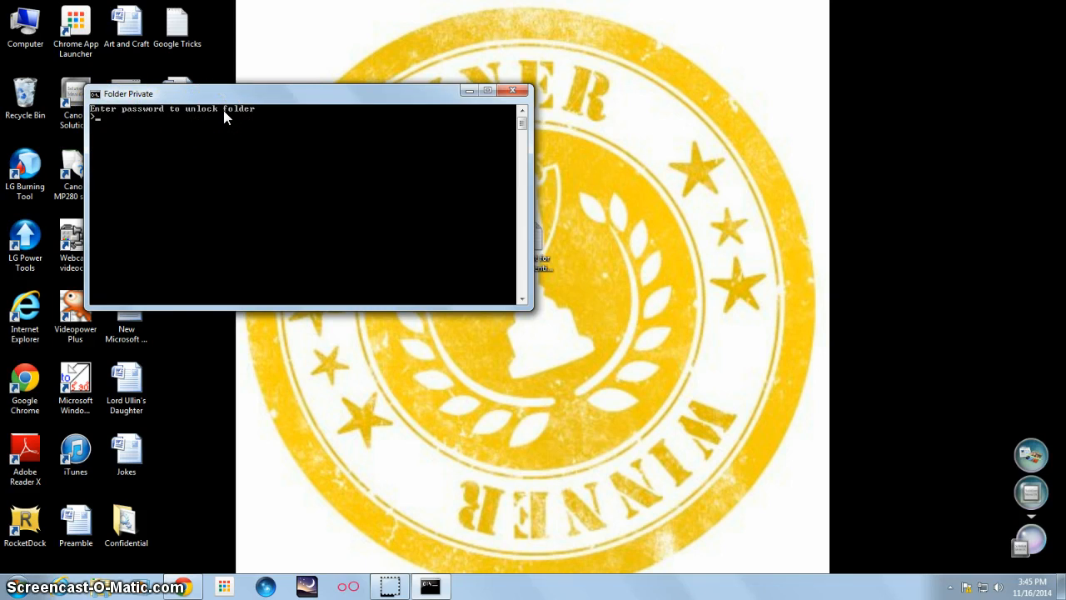
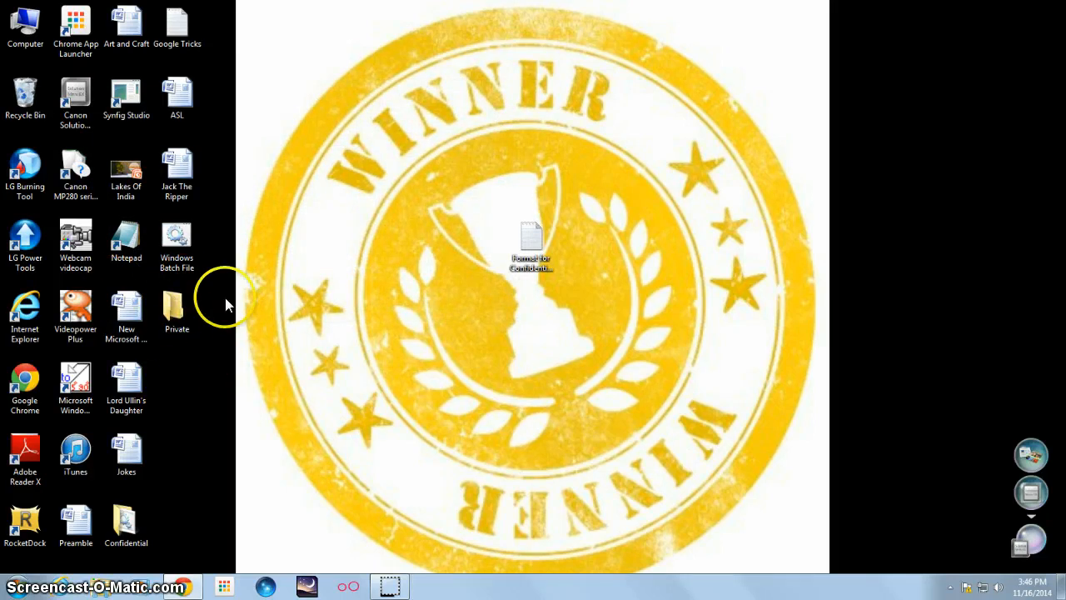
double_click(177, 308)
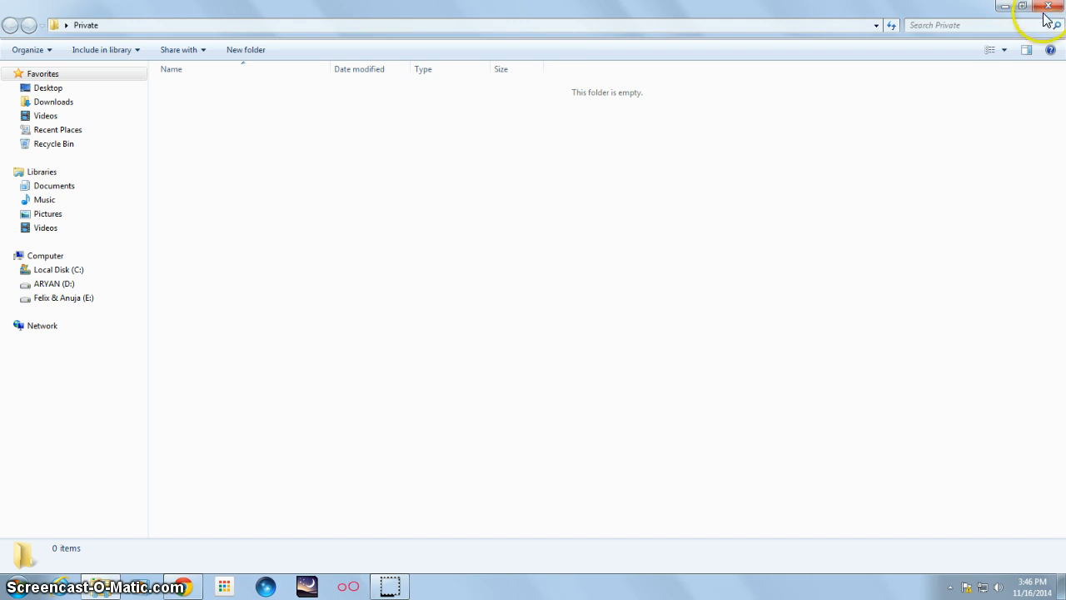
left_click(1048, 6)
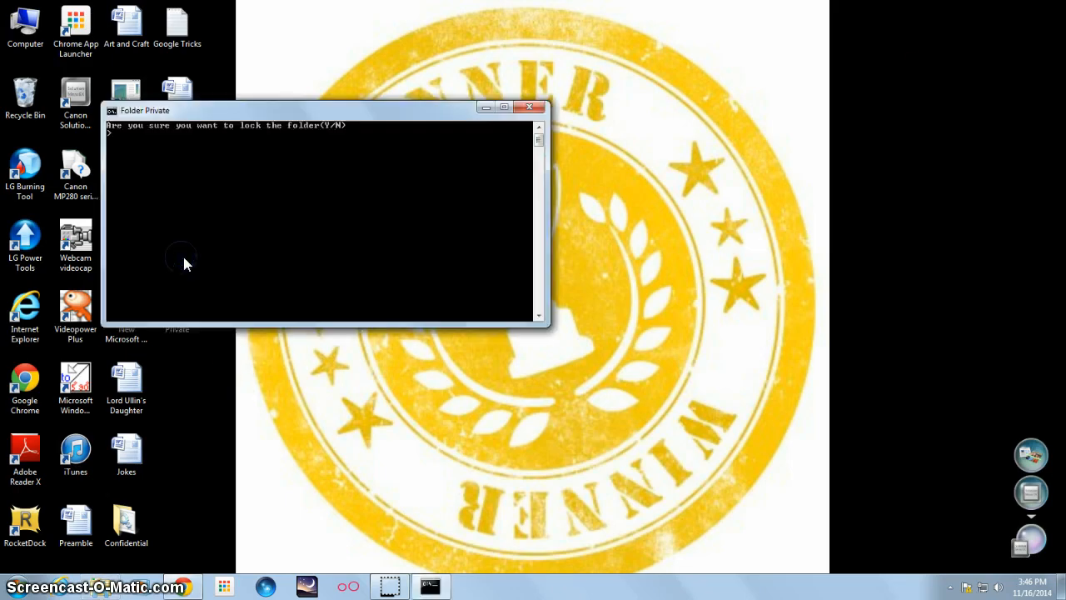
Confirm locking with Y, then run Windows Batch File again
type("y")
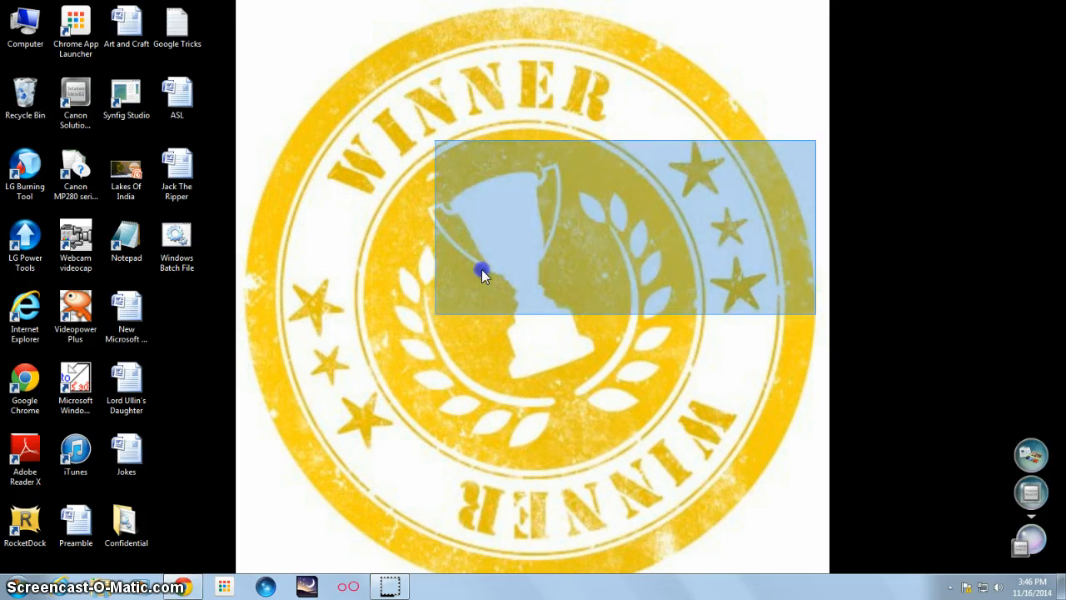
left_click_drag(482, 275, 526, 202)
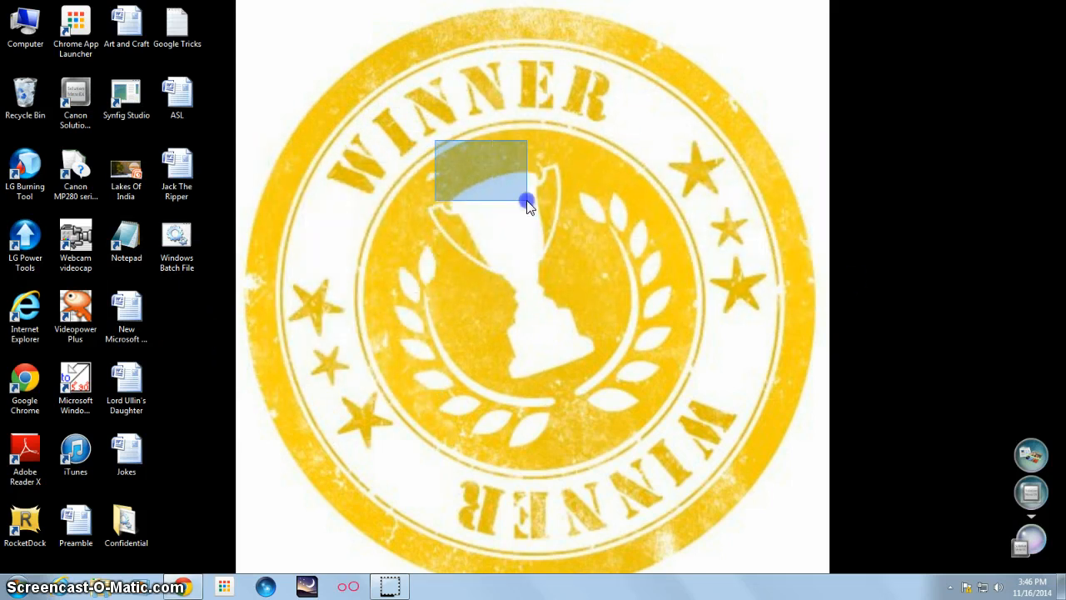
left_click(176, 237)
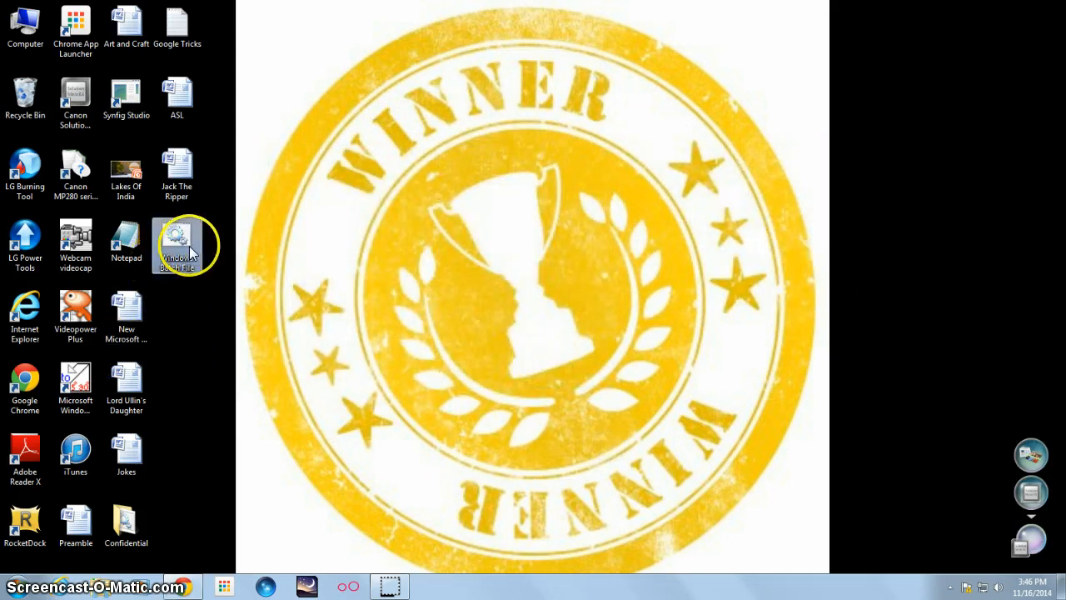
double_click(176, 242)
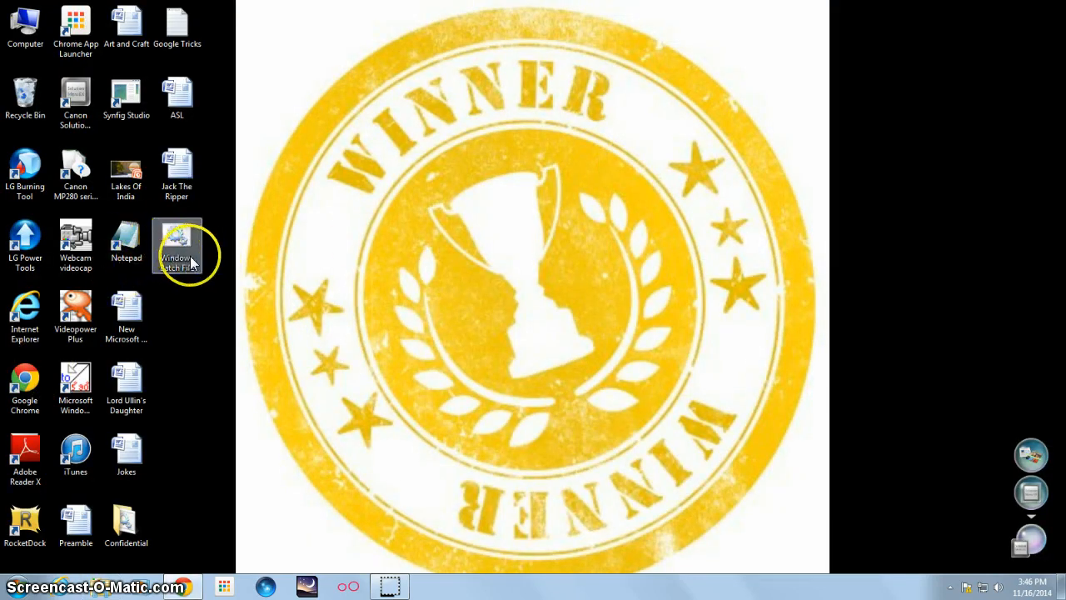
Retry the batch file's password prompt to unlock Private, then open the folder
double_click(177, 241)
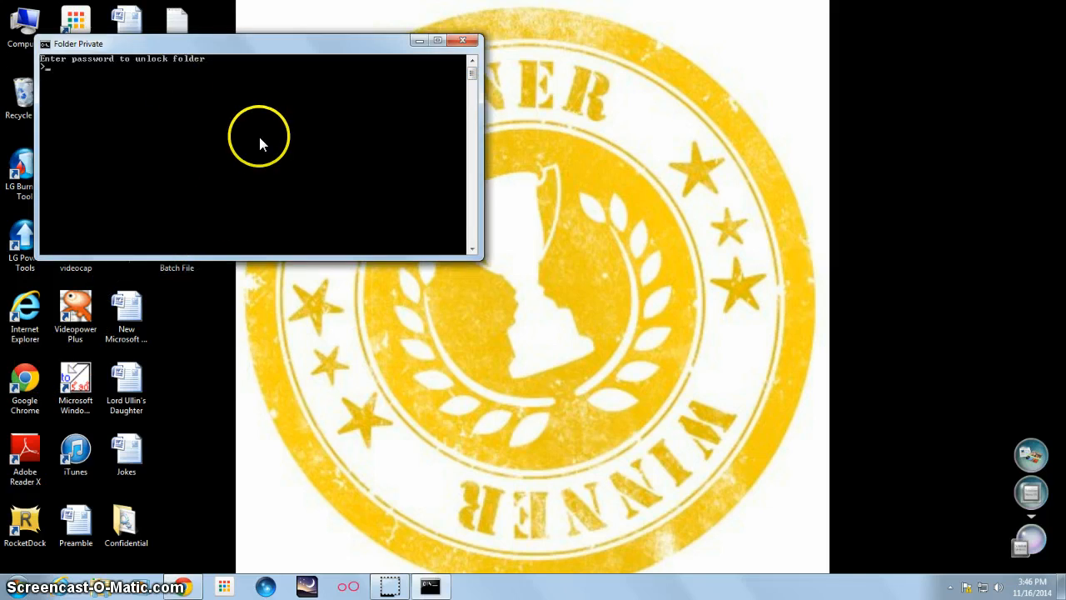
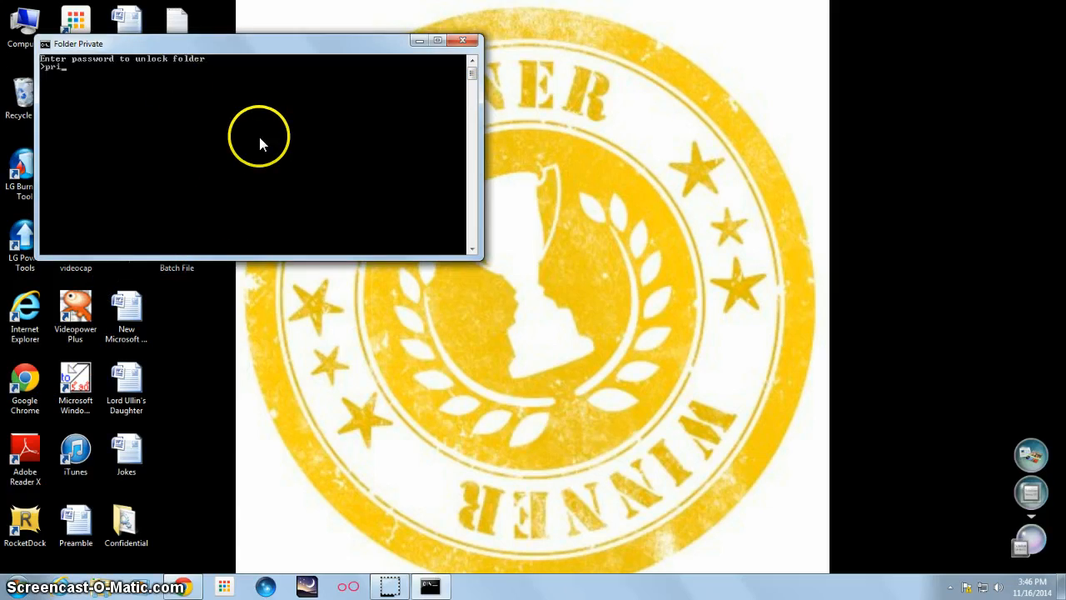
left_click(463, 40)
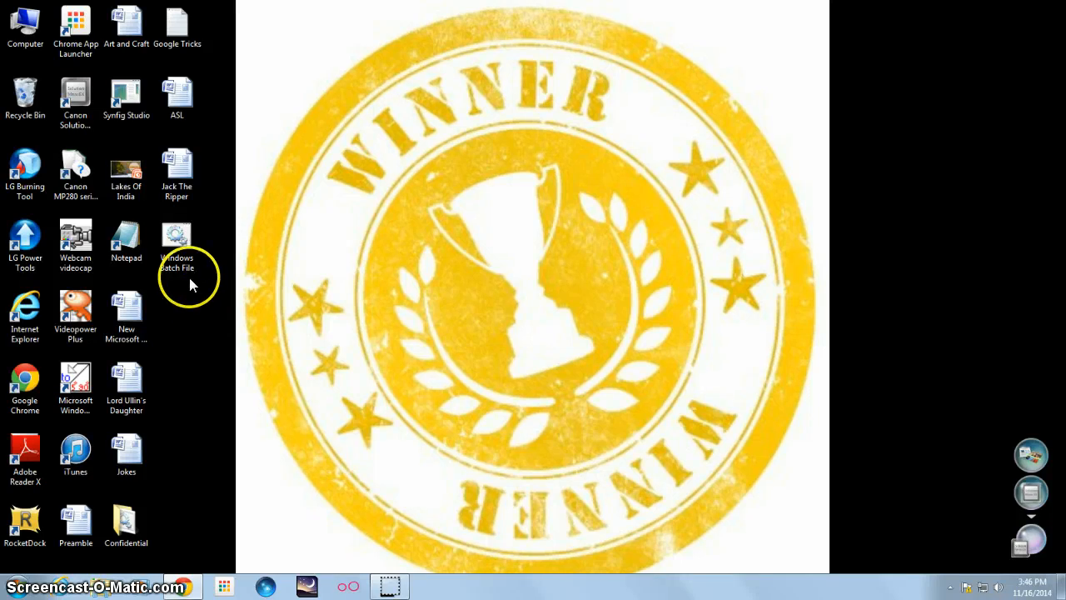
double_click(177, 241)
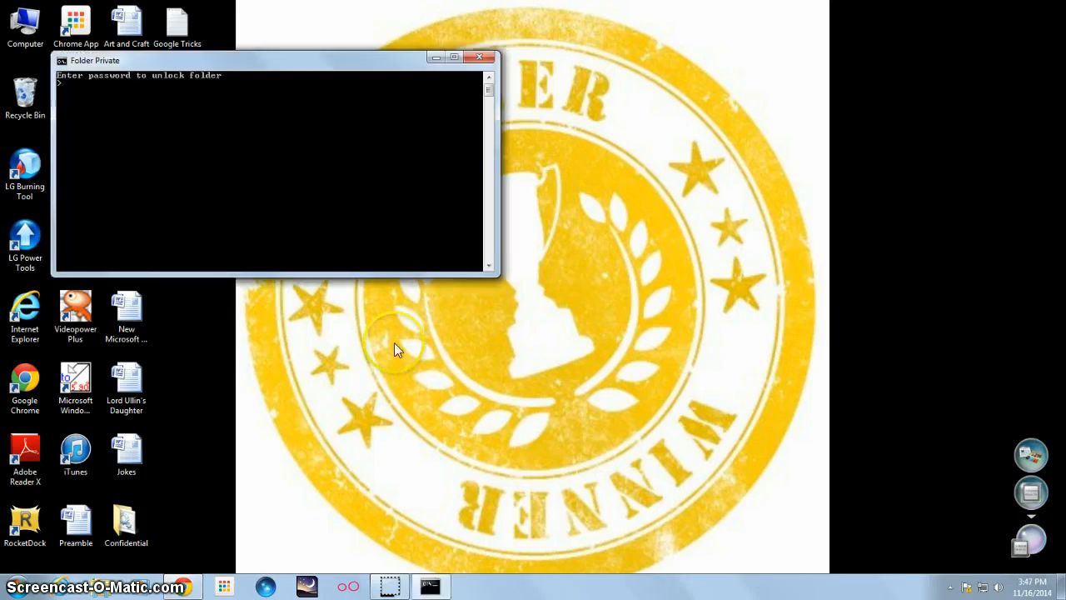
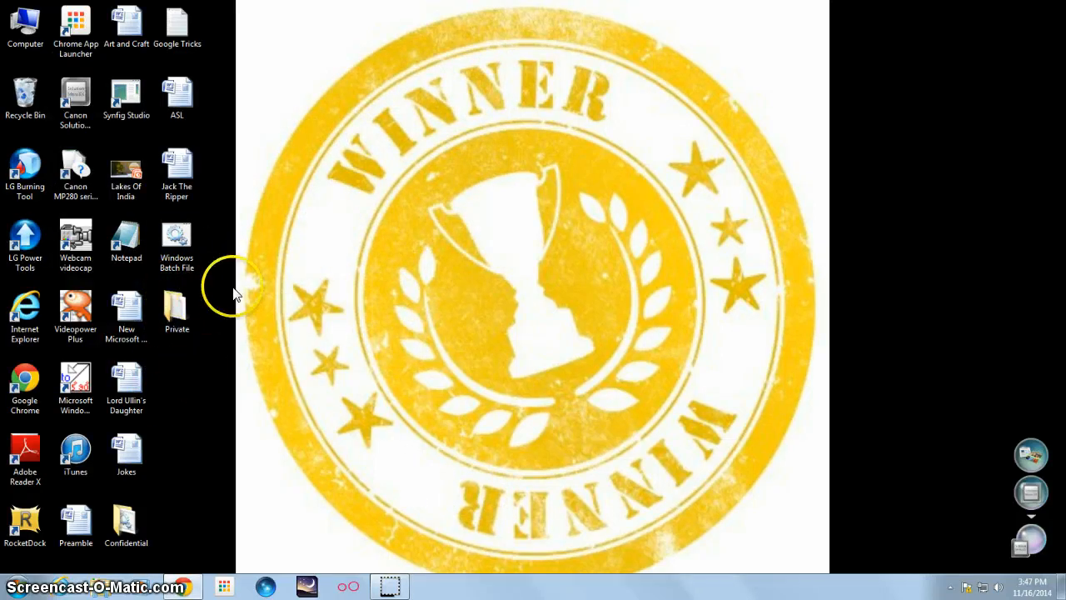
double_click(177, 308)
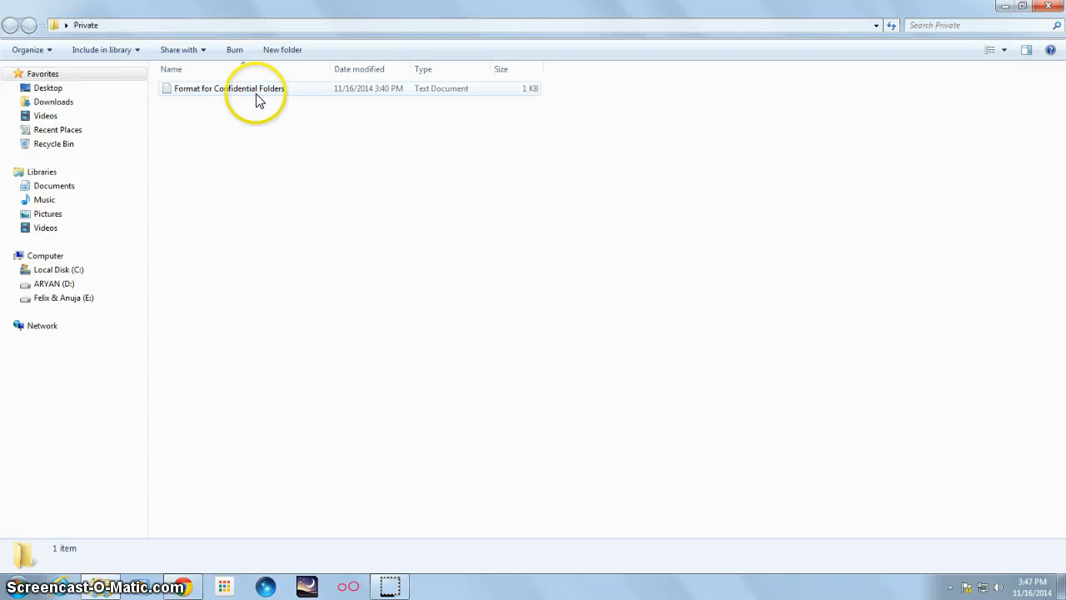